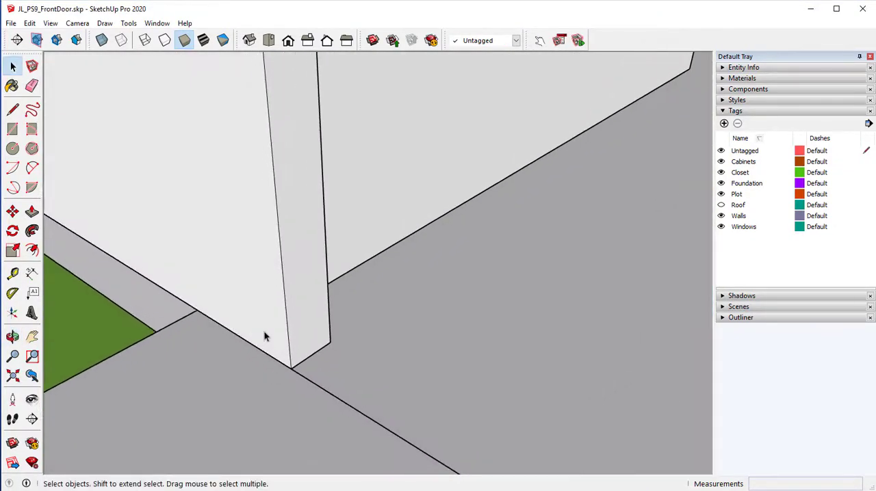
# Pull a guide line out parallel to the wall's bottom edge near the wall end.
pyautogui.click(11, 272)
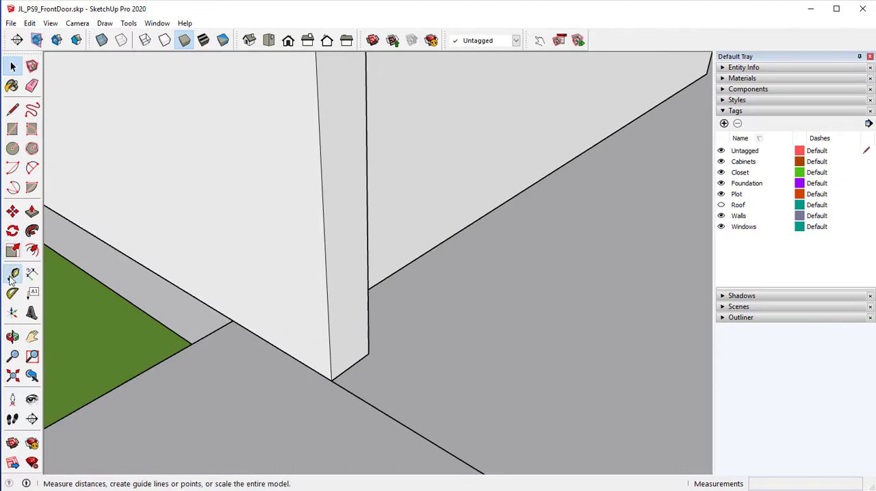
pyautogui.click(11, 271)
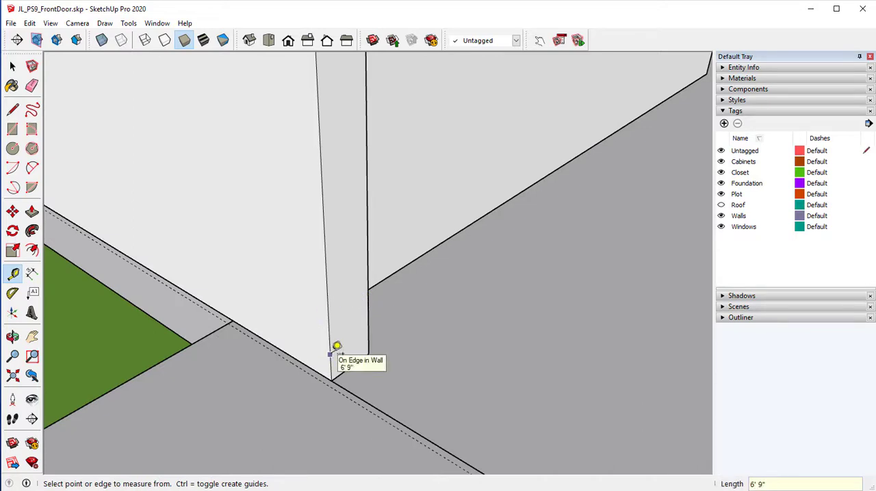
pyautogui.click(331, 351)
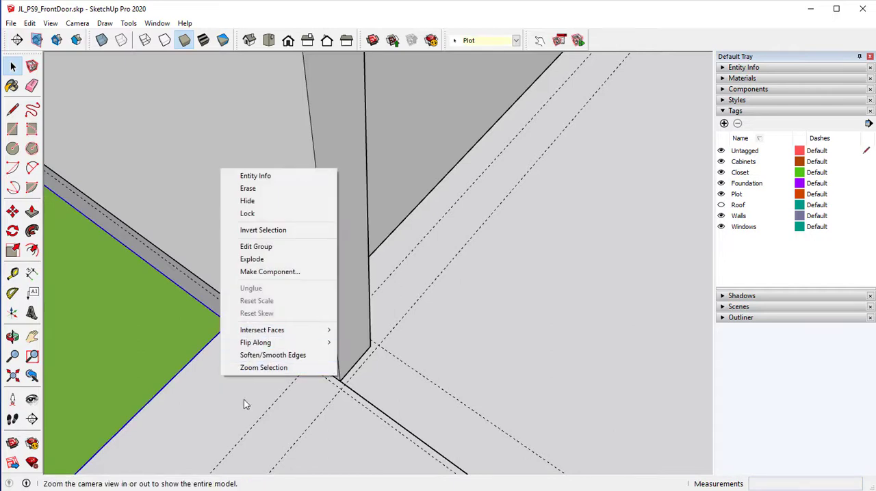
pyautogui.moveTo(196, 405)
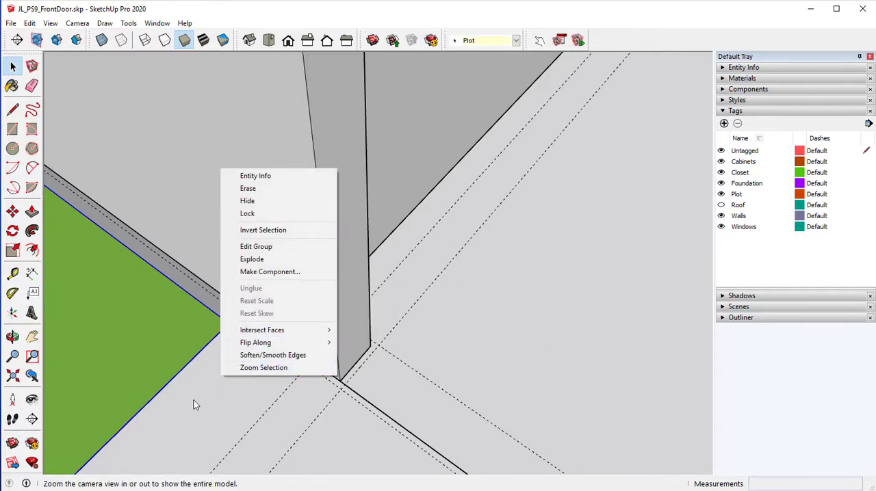
pyautogui.moveTo(269, 272)
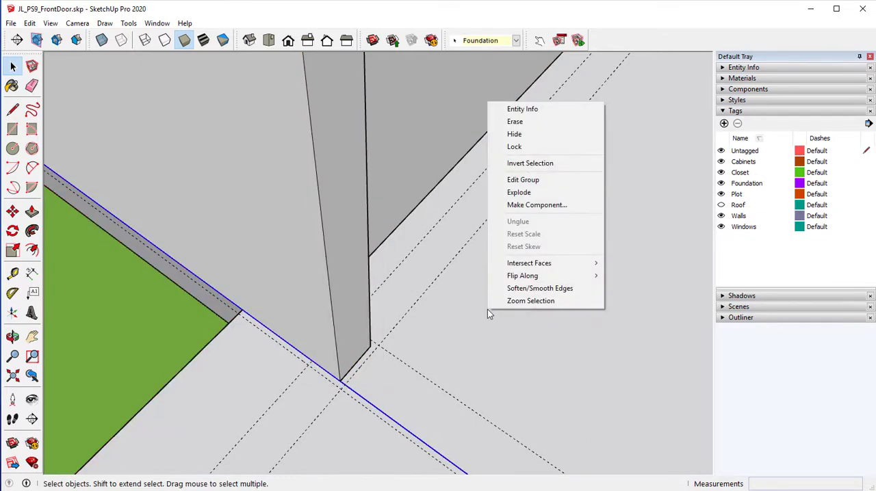
pyautogui.moveTo(529, 179)
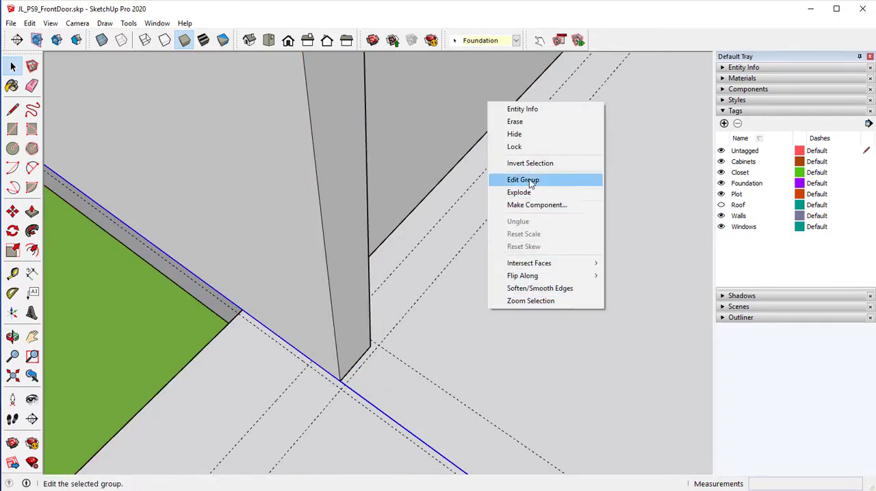
# Enter the Foundation group to edit its floor geometry.
pyautogui.click(522, 180)
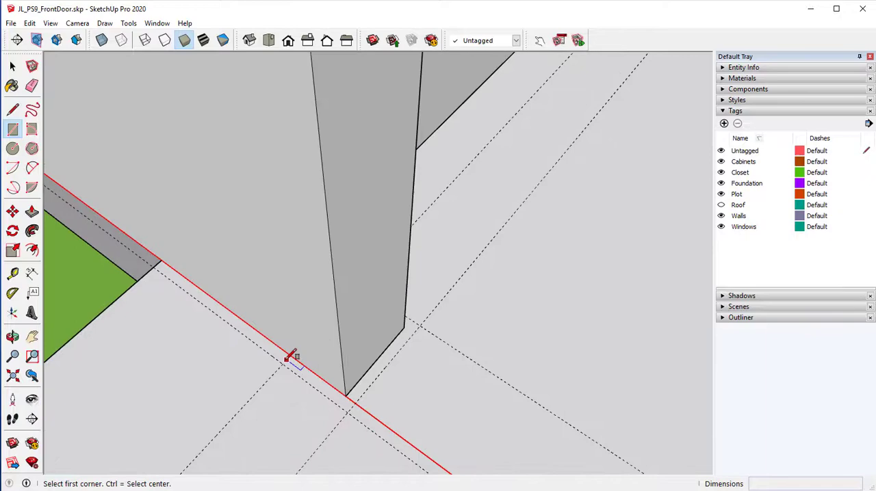
# Draw a small rectangle on the floor at the wall corner, then orbit to inspect it.
pyautogui.moveTo(287, 359); pyautogui.dragTo(356, 404)
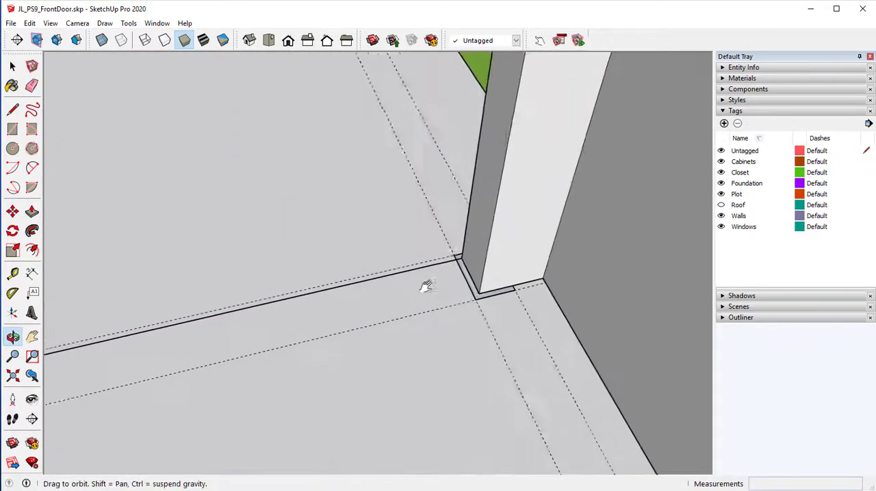
pyautogui.moveTo(427, 285); pyautogui.dragTo(557, 283)
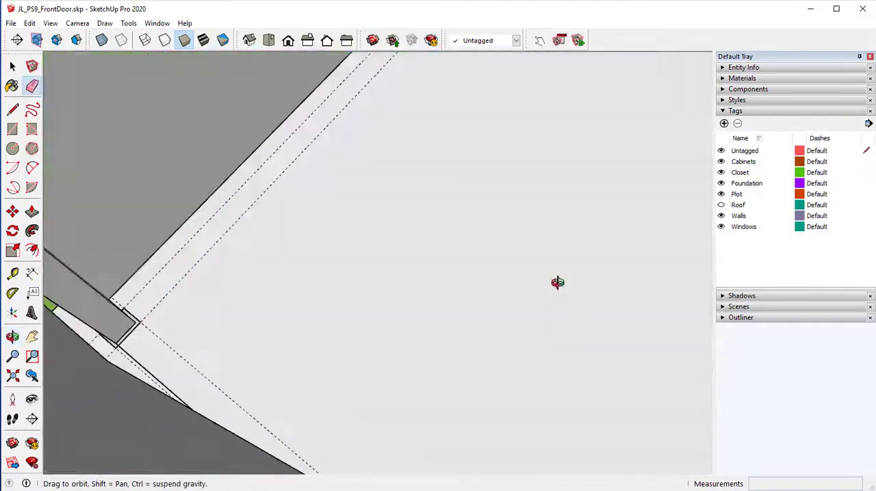
pyautogui.moveTo(557, 283); pyautogui.dragTo(369, 295)
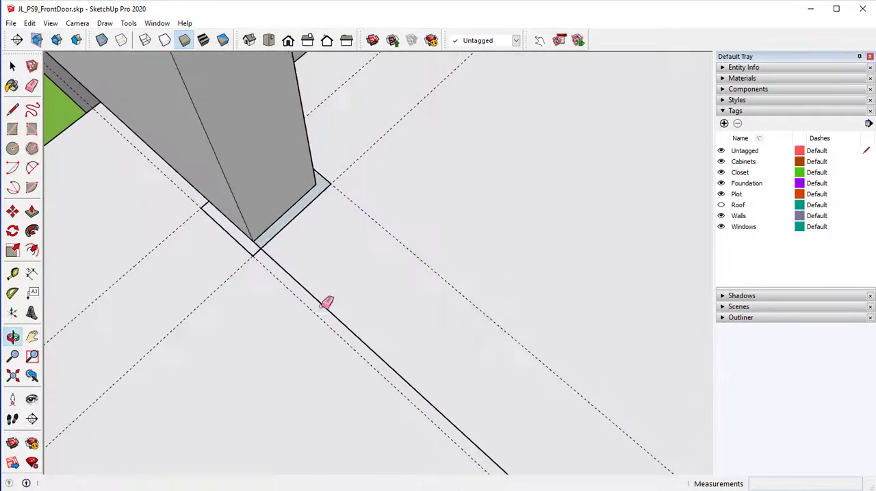
# Add 3/8" guides from a floor edge and draw a small rectangle between them.
pyautogui.click(11, 274)
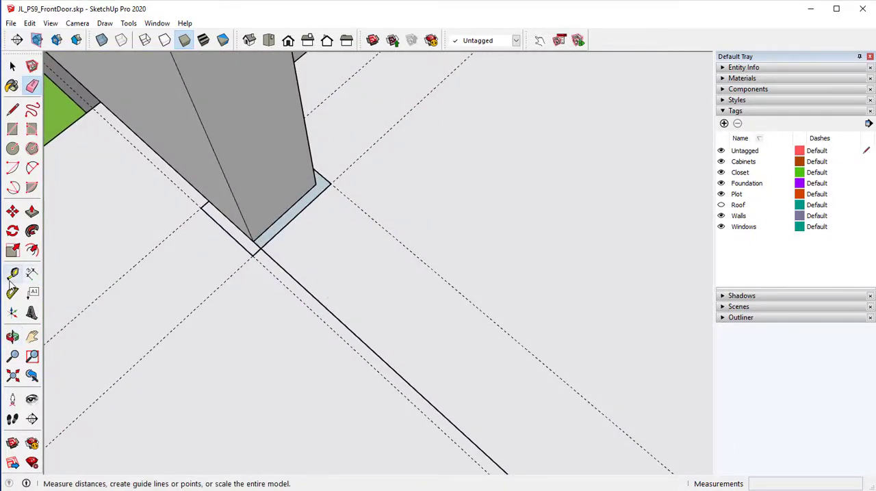
pyautogui.click(11, 273)
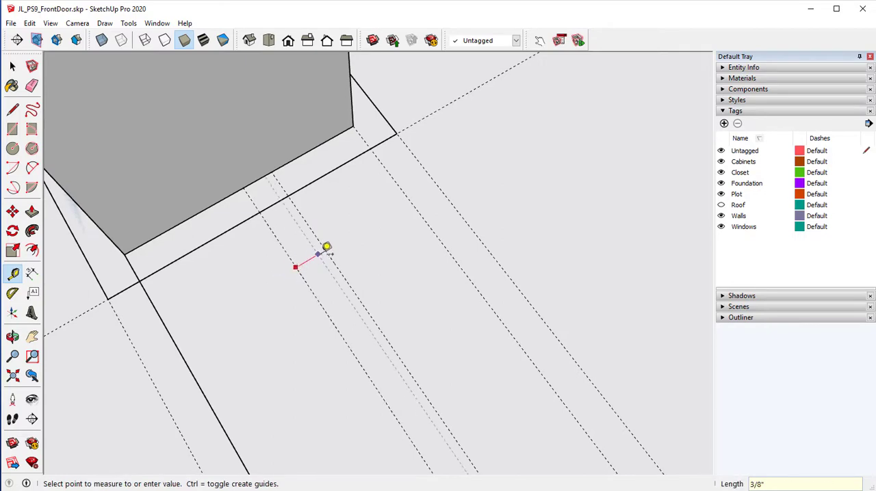
pyautogui.moveTo(327, 249)
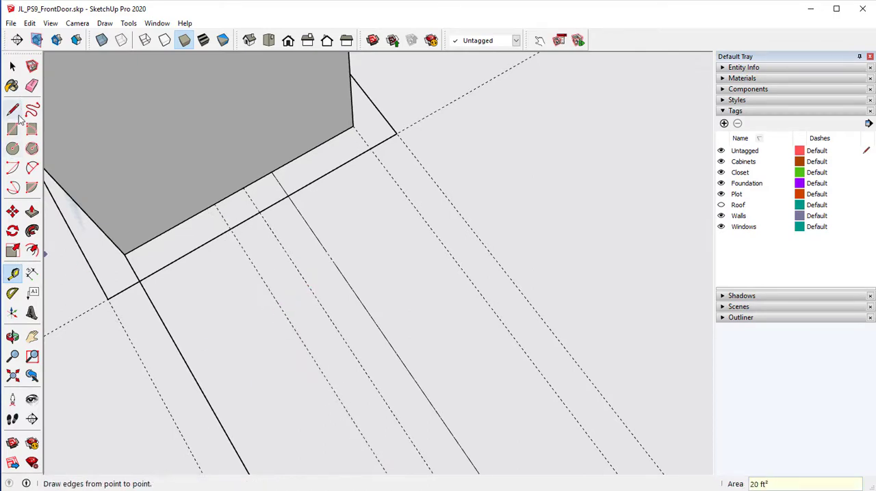
pyautogui.click(12, 275)
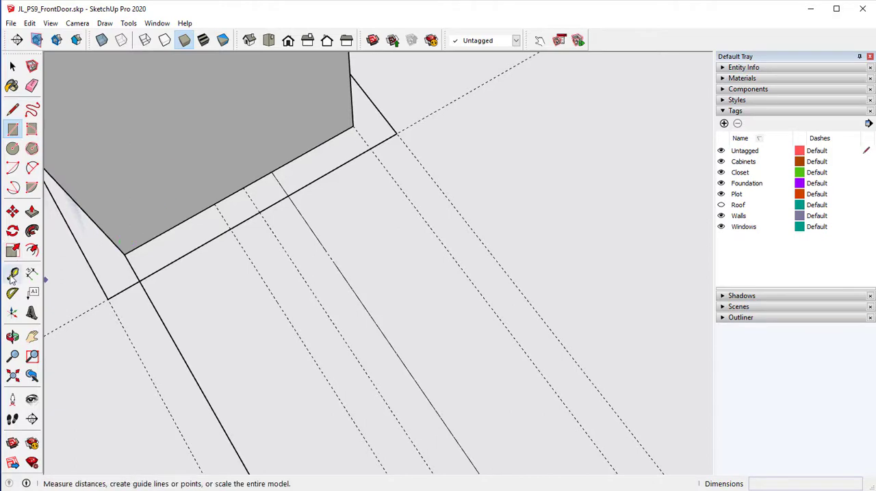
pyautogui.click(11, 272)
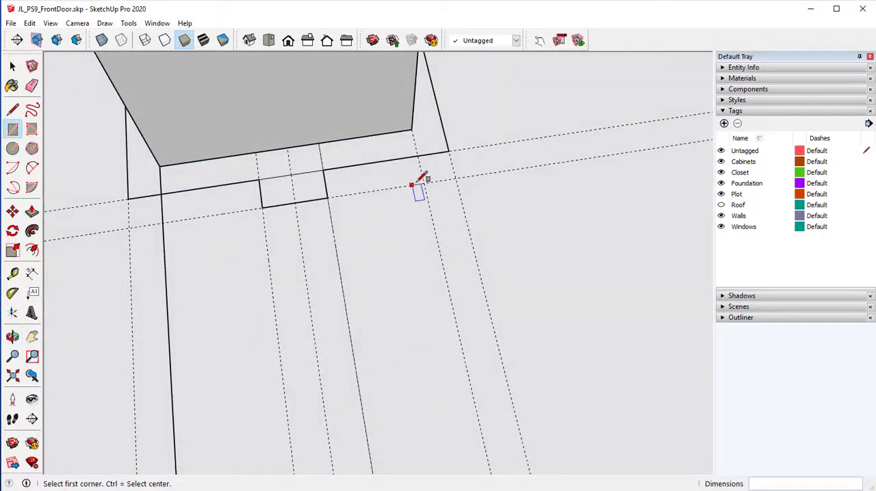
pyautogui.click(30, 85)
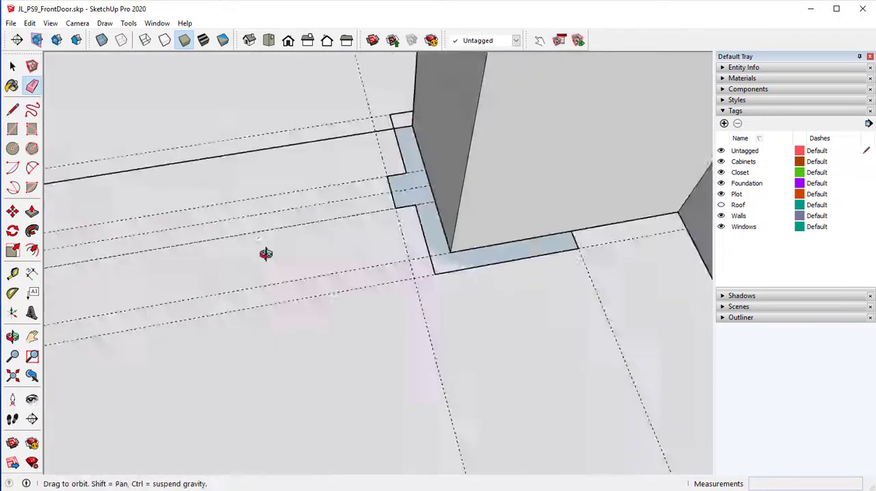
# Draw and extrude trim up both sides and across the top of the door opening.
pyautogui.moveTo(266, 253); pyautogui.dragTo(379, 403)
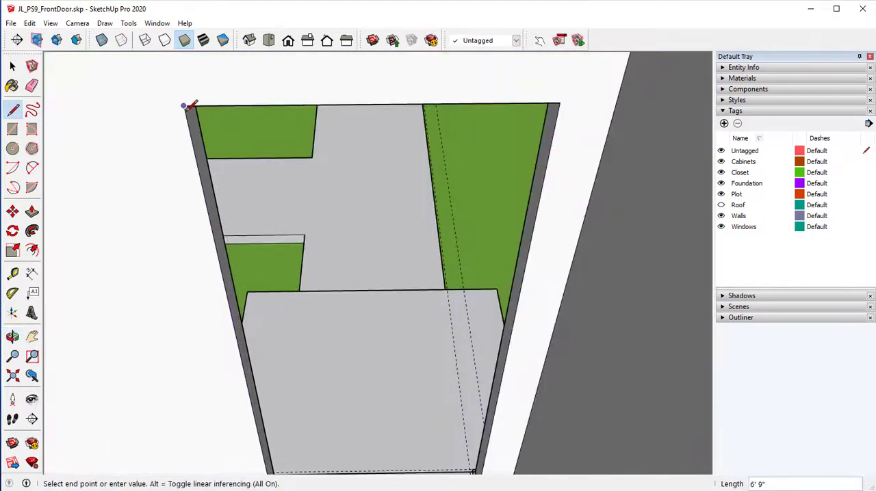
pyautogui.moveTo(392, 169)
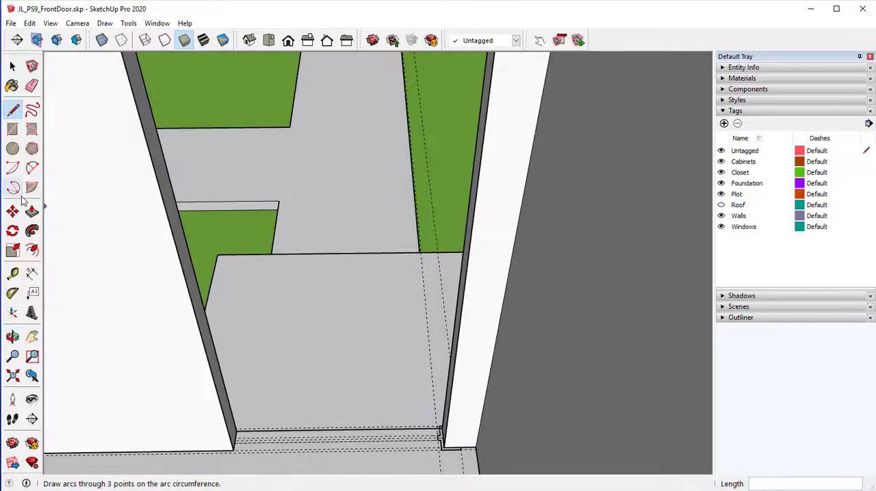
pyautogui.click(13, 65)
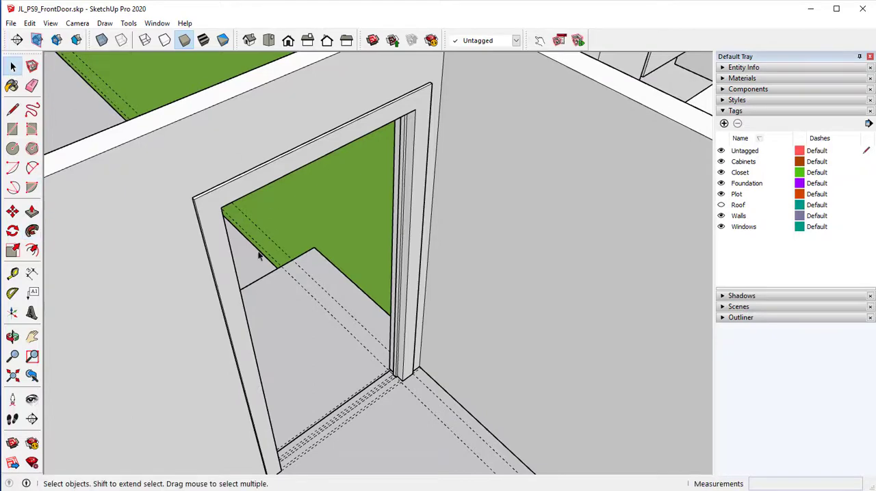
# Select the door trim pieces and make them a component named 'Door Frame'.
pyautogui.click(31, 87)
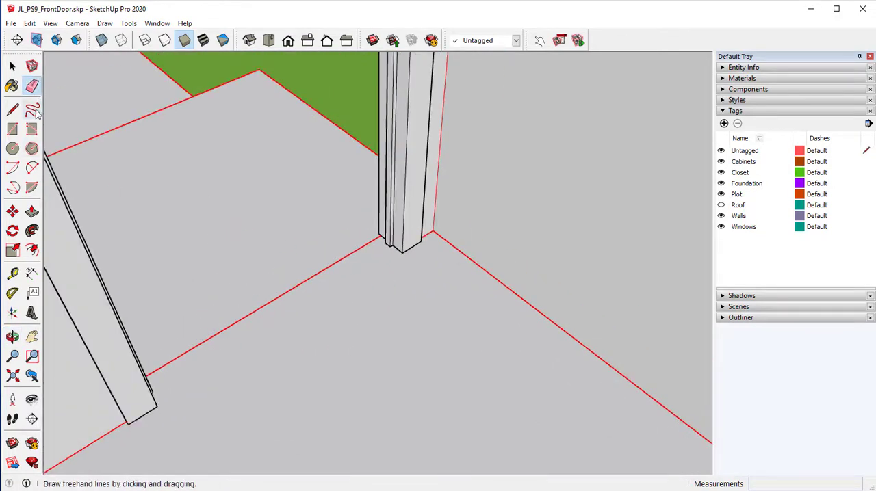
pyautogui.click(11, 66)
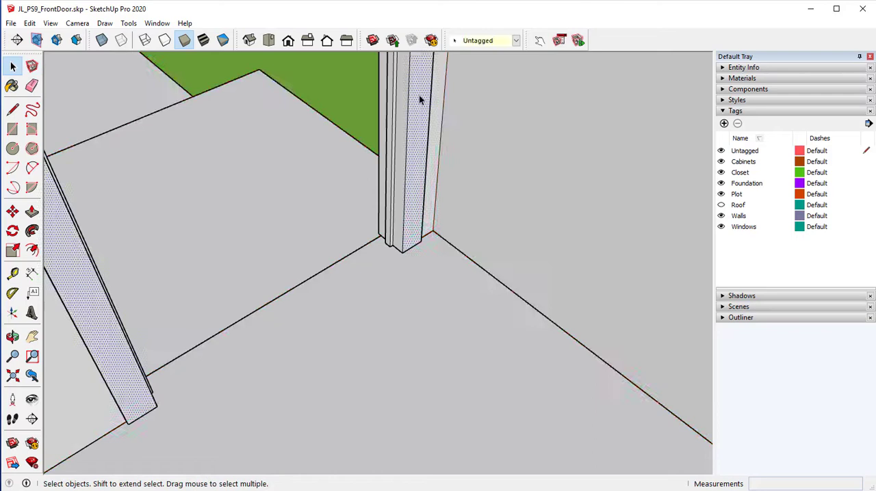
pyautogui.rightClick(421, 99)
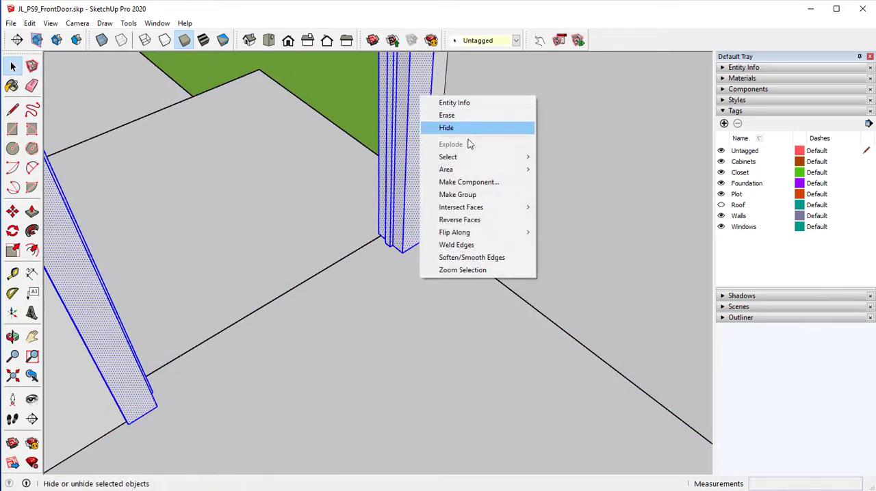
pyautogui.click(468, 182)
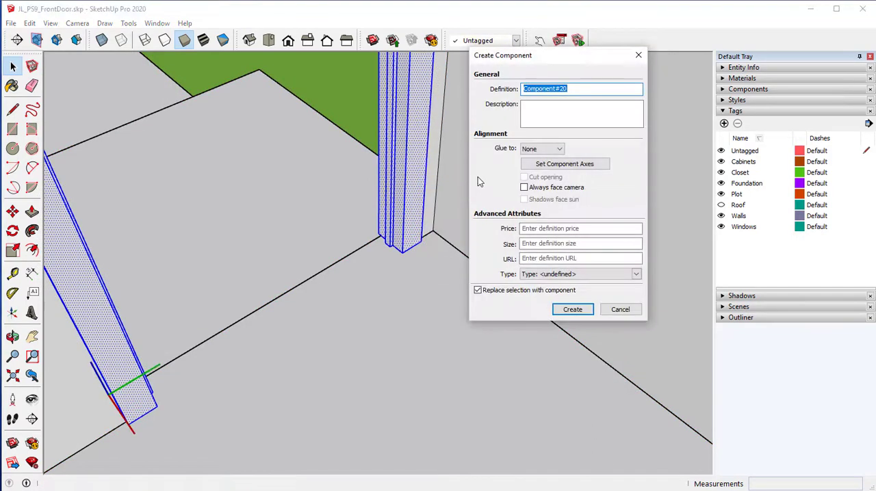
pyautogui.moveTo(675, 292)
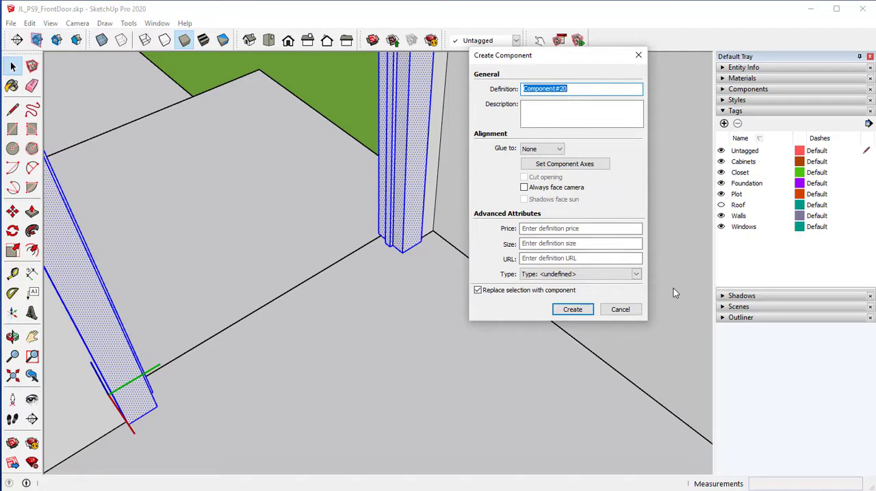
pyautogui.write('Door Frm')
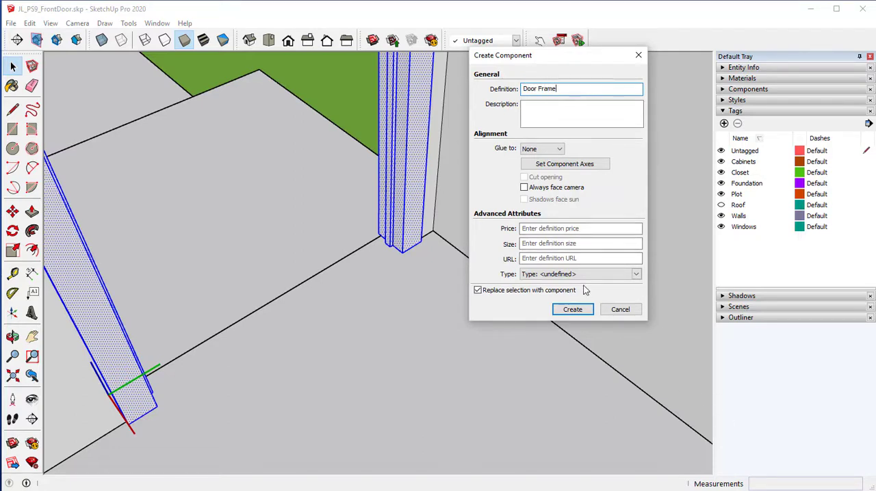
pyautogui.click(572, 309)
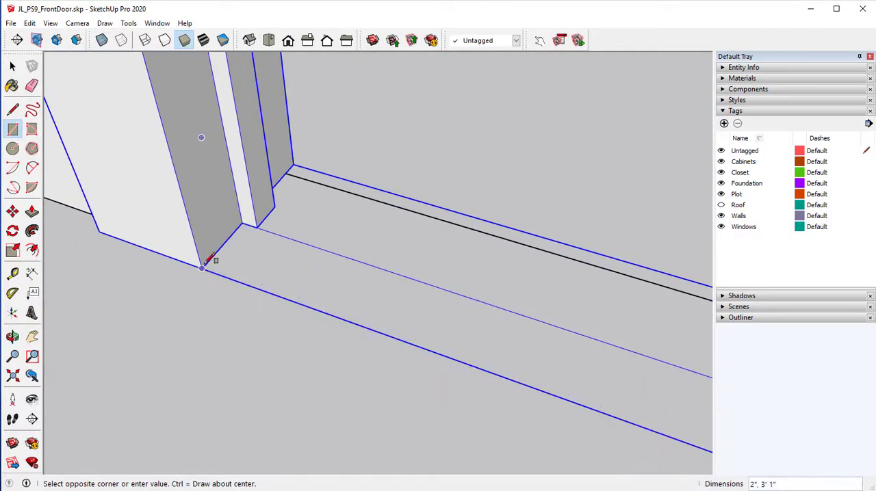
pyautogui.moveTo(202, 268)
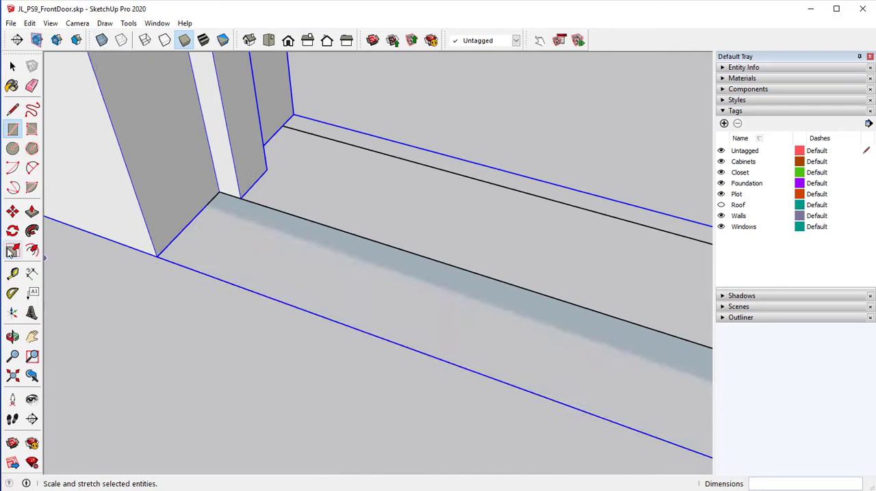
# Place guides and draw the door panel rectangle inside the frame opening.
pyautogui.click(11, 270)
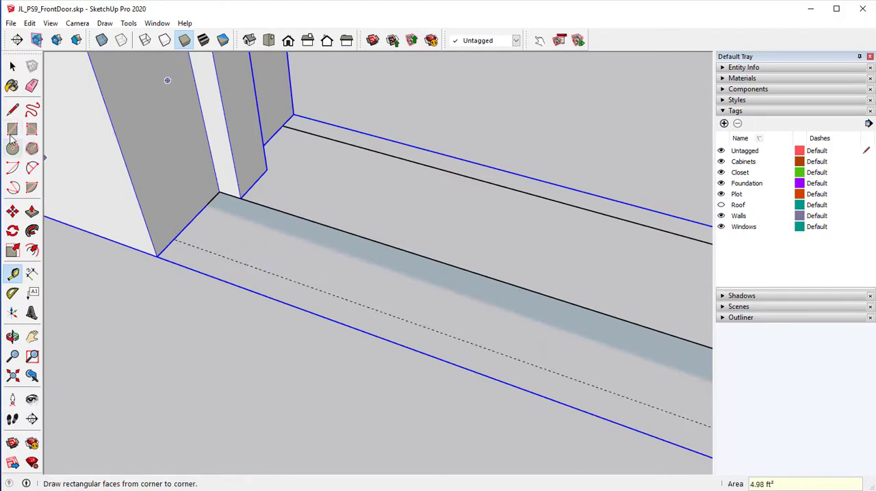
pyautogui.click(11, 111)
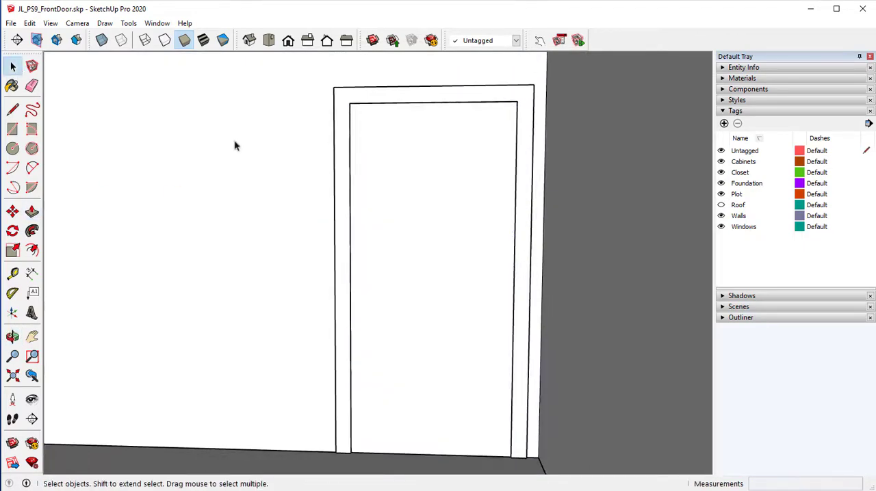
# Make the door panel a component named Door_3' and group it with the frame.
pyautogui.click(439, 186)
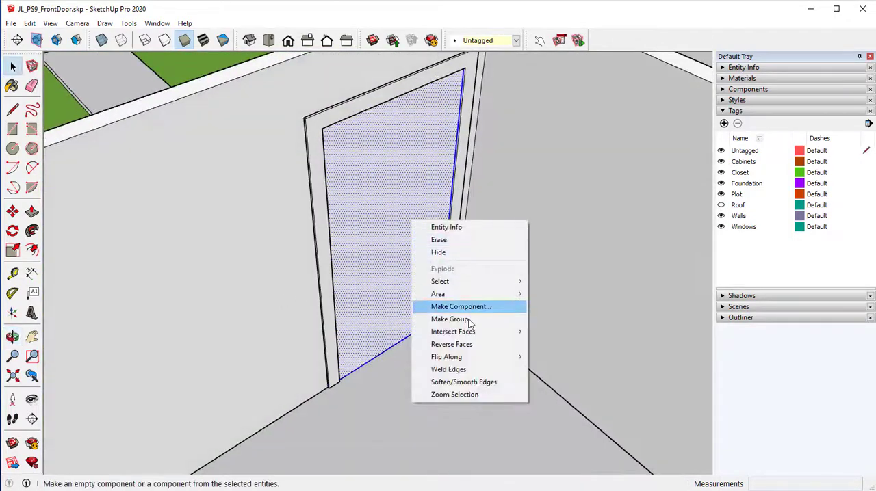
pyautogui.click(460, 307)
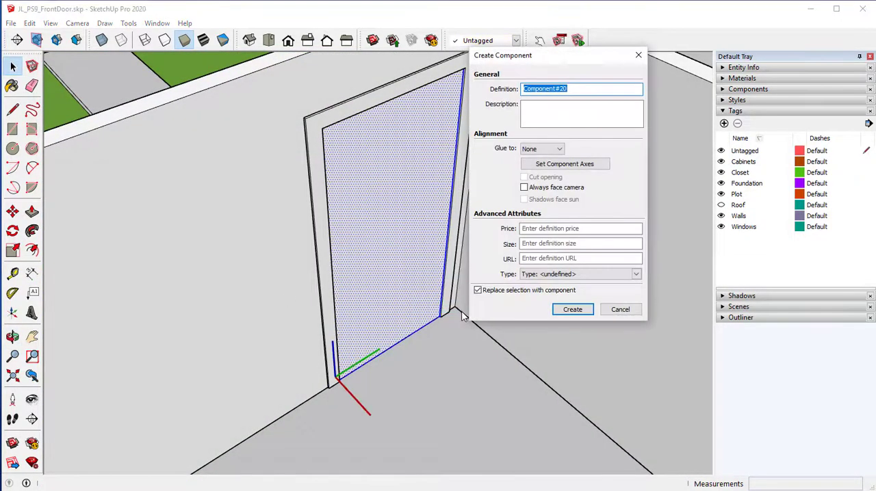
pyautogui.moveTo(524, 341)
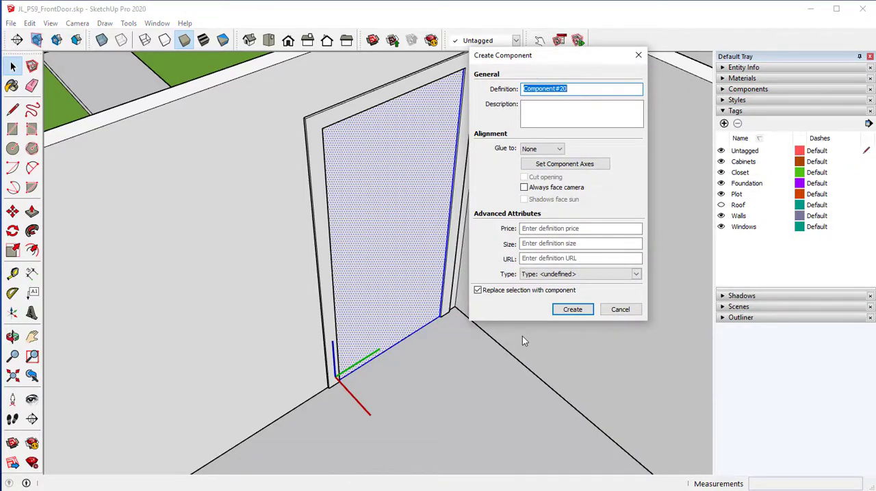
pyautogui.write('Door')
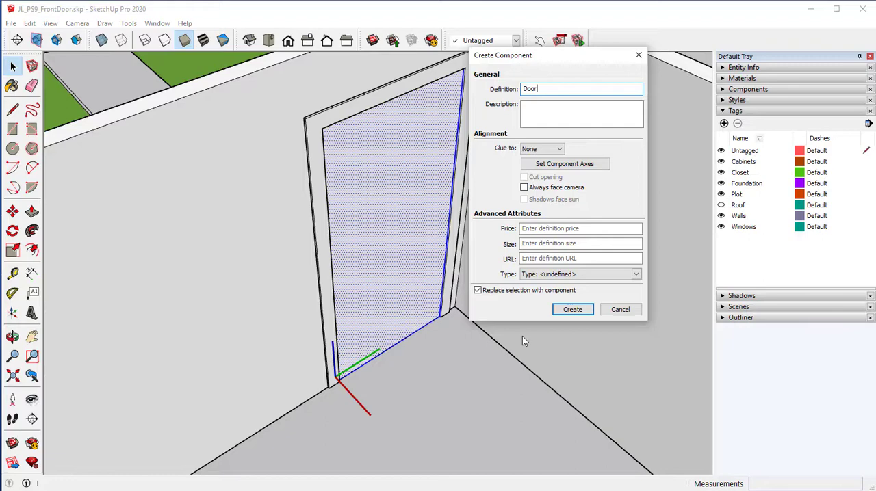
pyautogui.write("_3'")
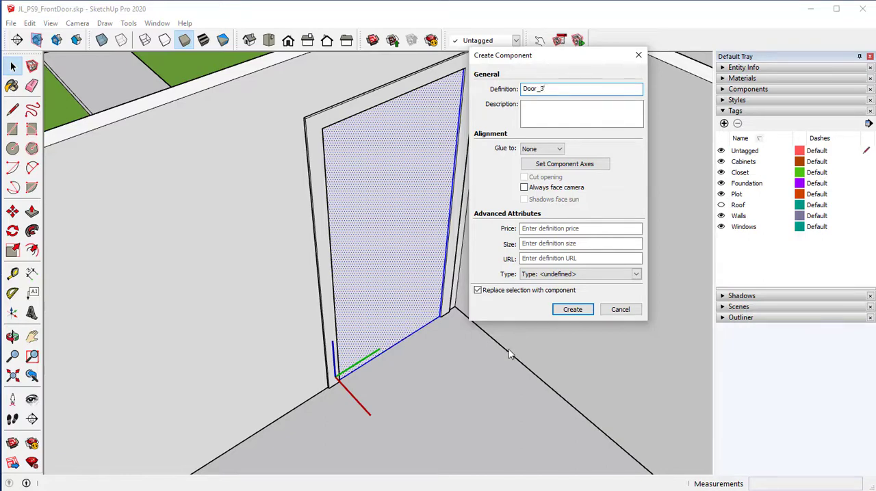
pyautogui.click(573, 310)
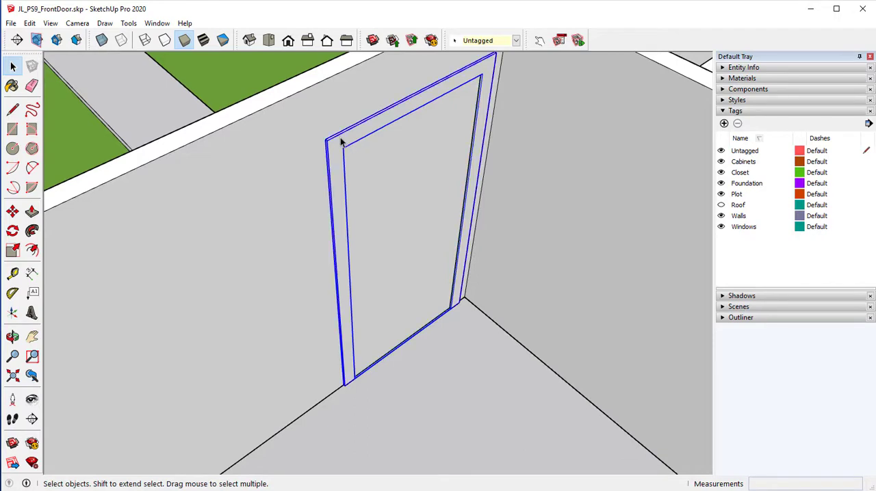
pyautogui.moveTo(377, 161)
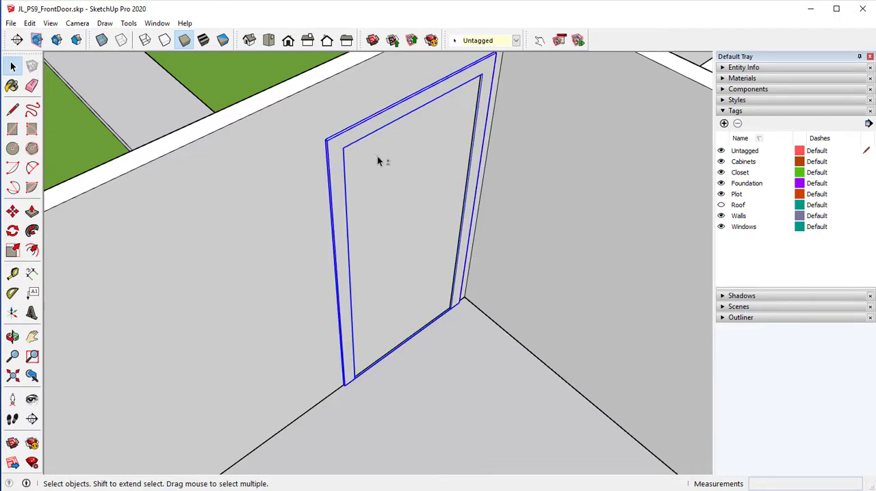
pyautogui.rightClick(378, 160)
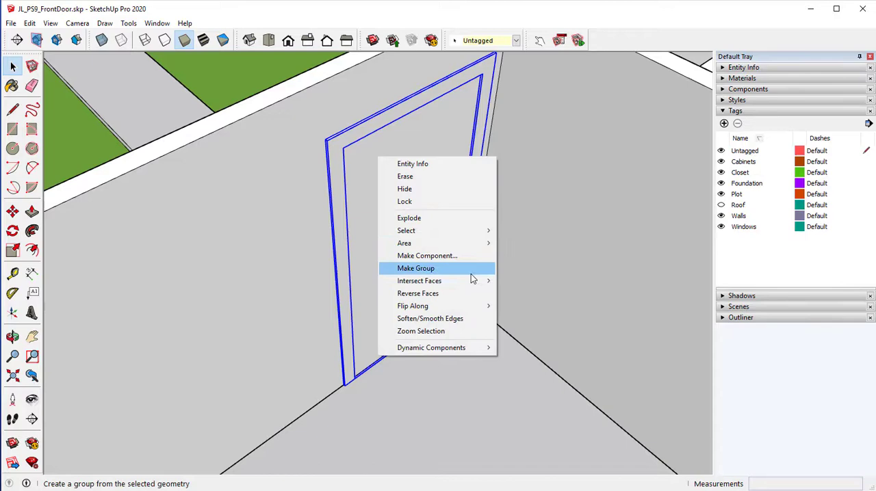
pyautogui.click(415, 268)
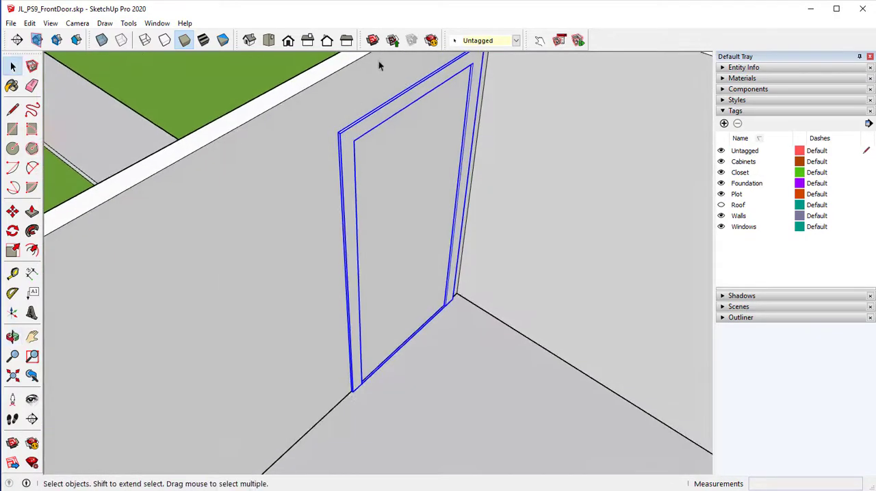
pyautogui.moveTo(552, 226)
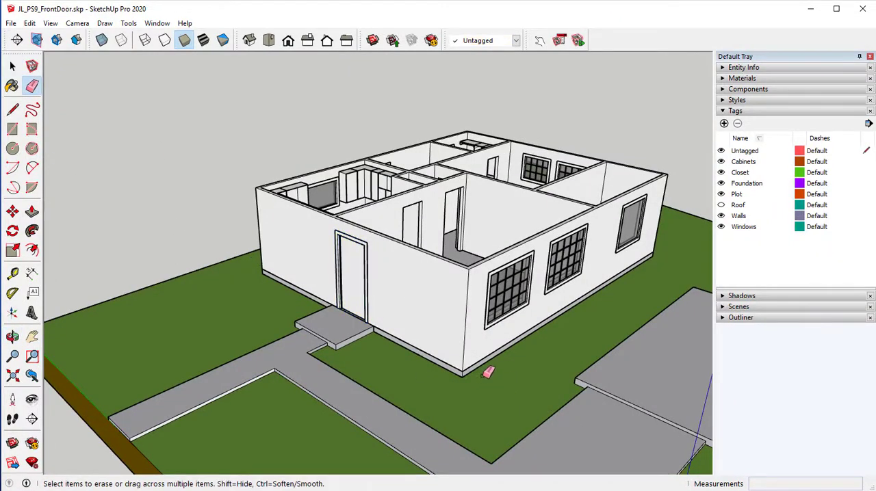
pyautogui.moveTo(458, 283)
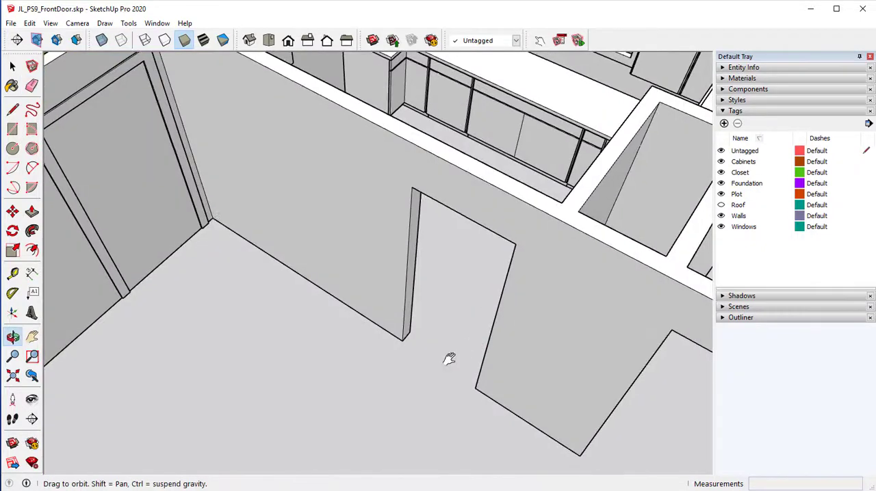
# Unlock the interior wall and place a guide 2'6" beyond the doorway edge.
pyautogui.moveTo(449, 359); pyautogui.dragTo(406, 313)
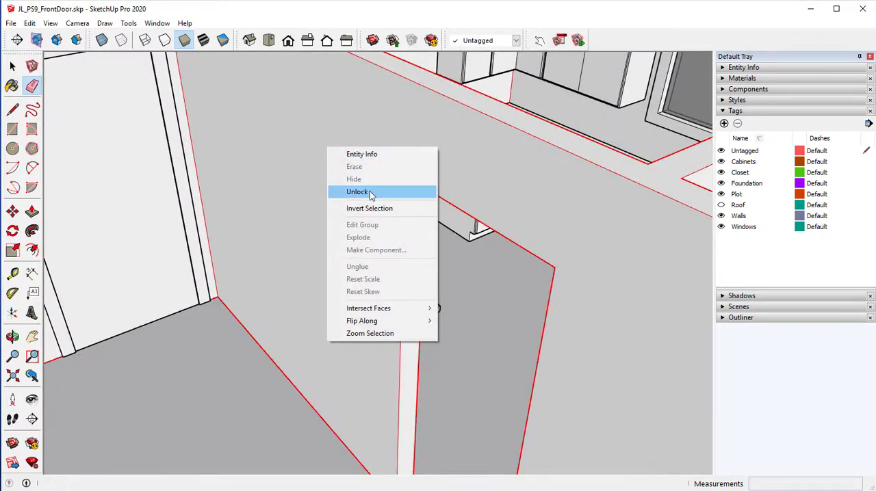
pyautogui.click(355, 191)
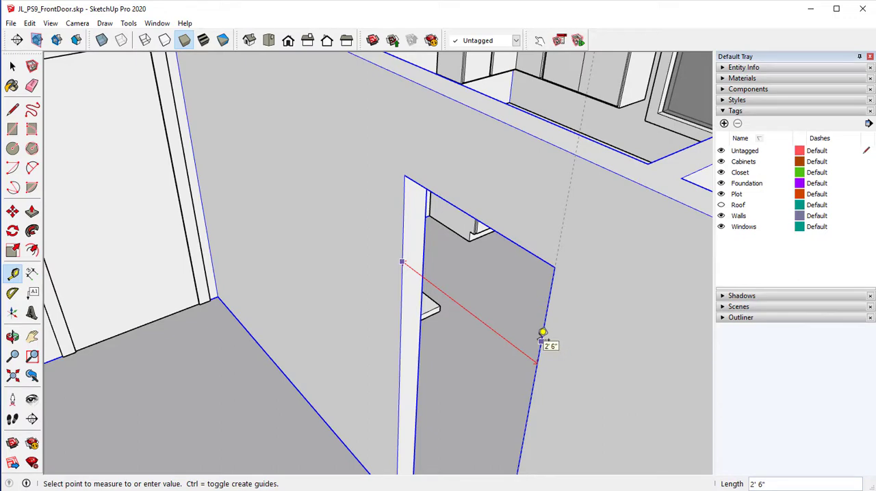
pyautogui.moveTo(340, 190)
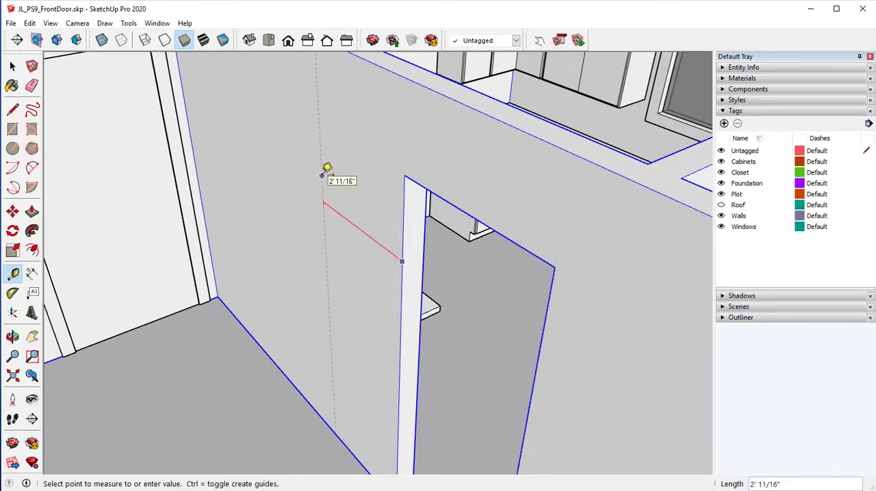
pyautogui.write("2'6")
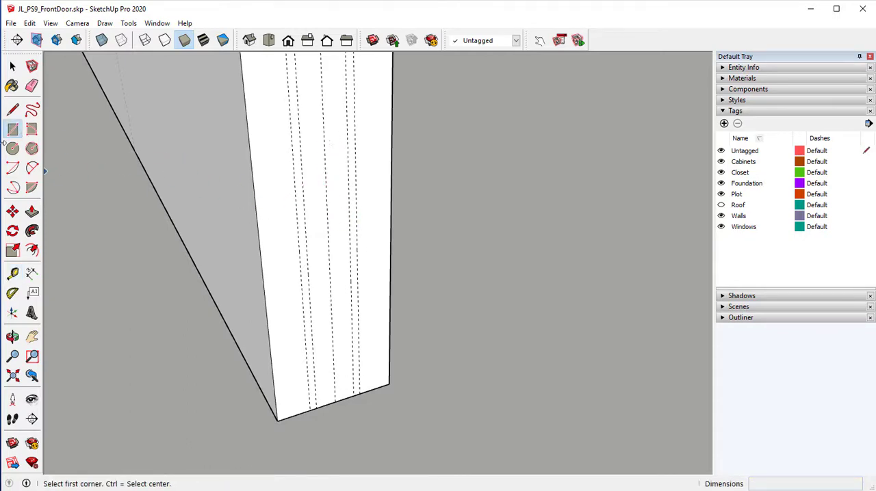
# Mark pocket door guides on the wall end, erasing an extra guide line.
pyautogui.click(30, 86)
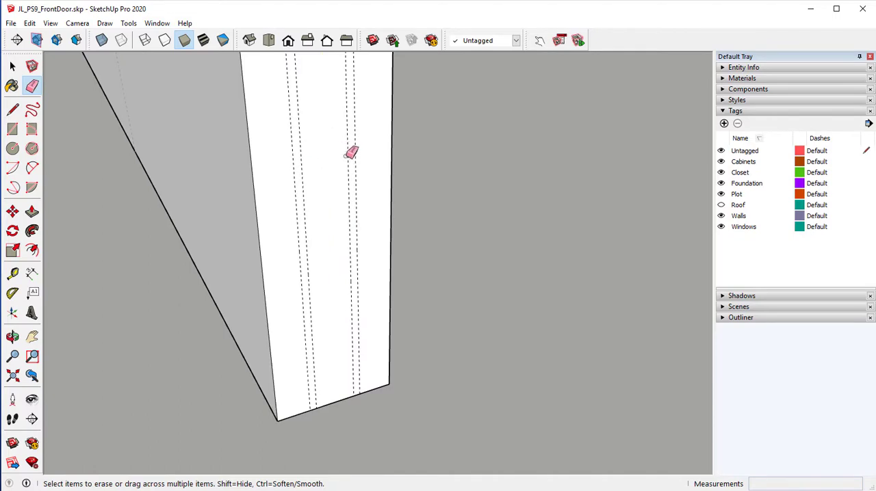
pyautogui.moveTo(266, 174)
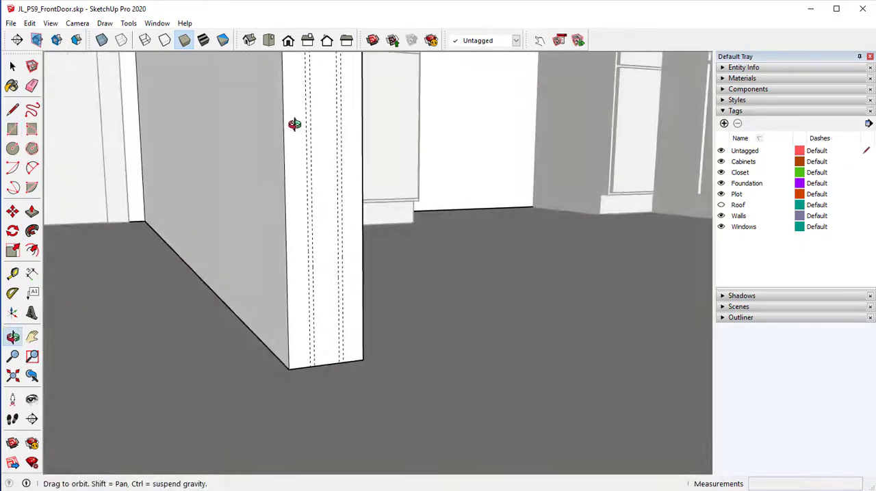
pyautogui.moveTo(294, 124); pyautogui.dragTo(345, 401)
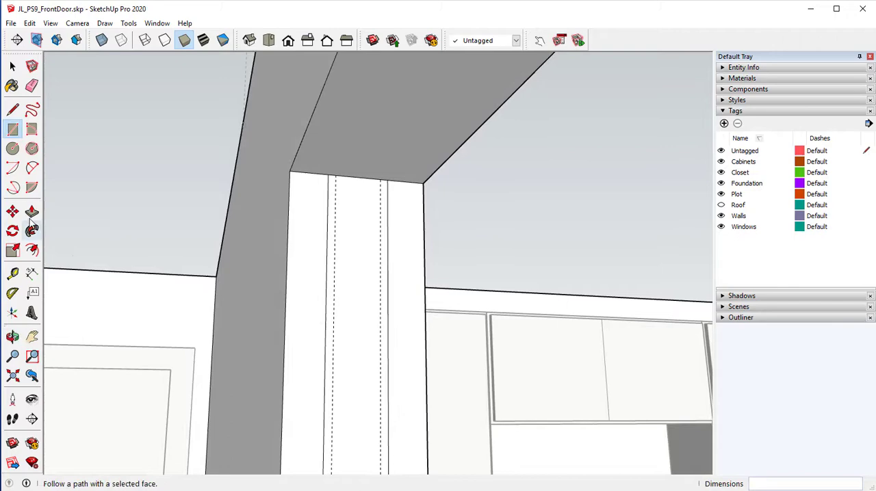
pyautogui.click(31, 211)
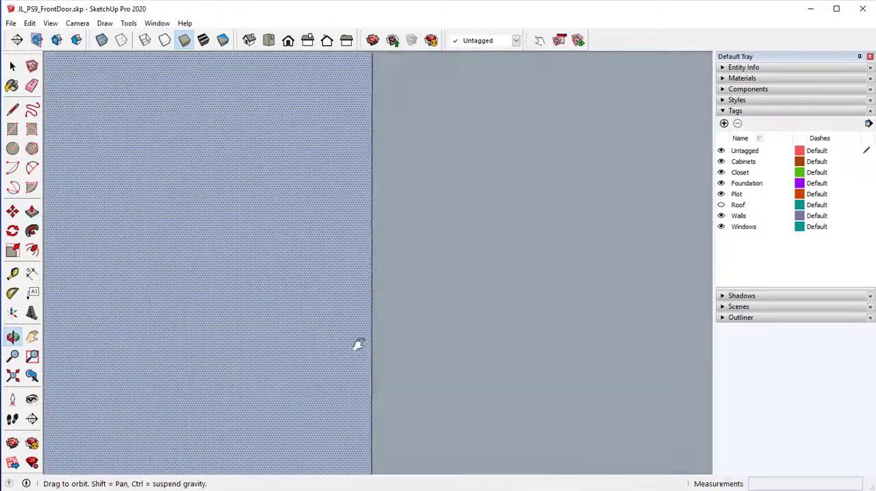
pyautogui.moveTo(359, 344); pyautogui.dragTo(304, 285)
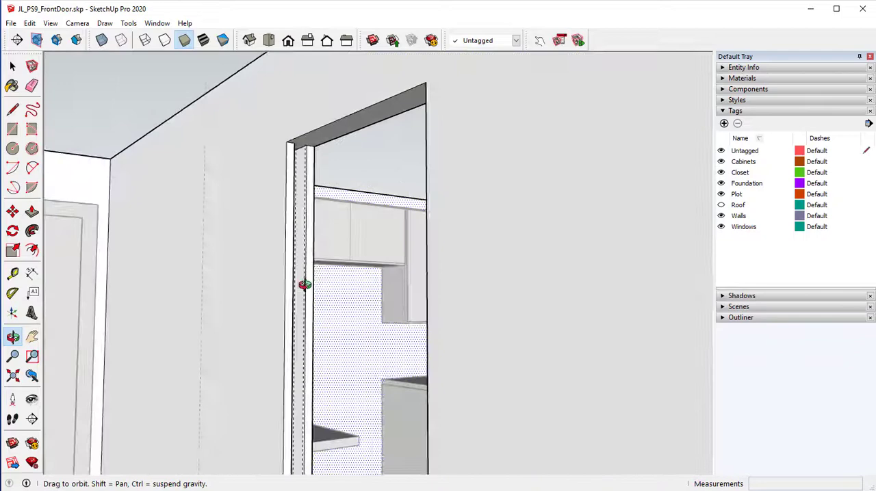
pyautogui.moveTo(305, 284); pyautogui.dragTo(274, 281)
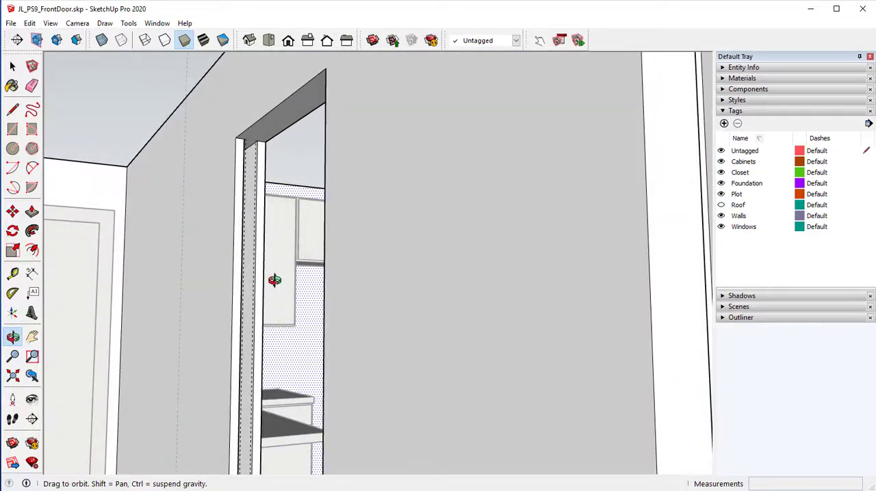
pyautogui.moveTo(274, 280); pyautogui.dragTo(205, 243)
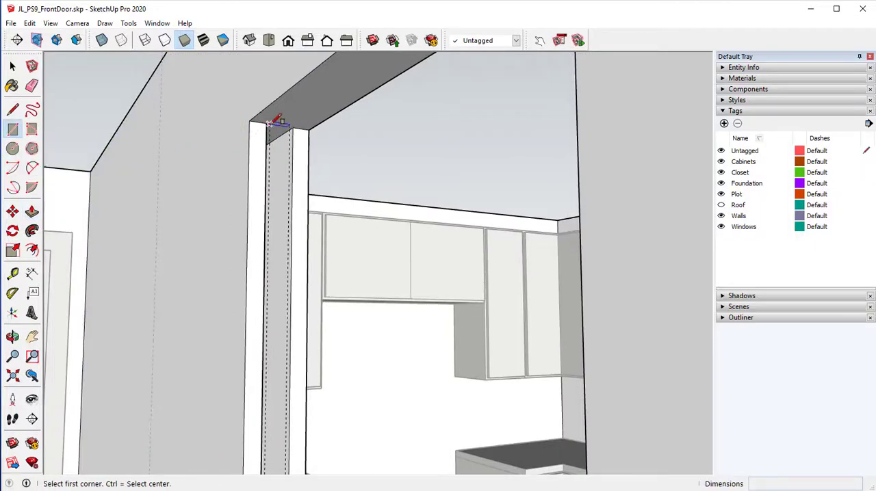
pyautogui.moveTo(275, 123)
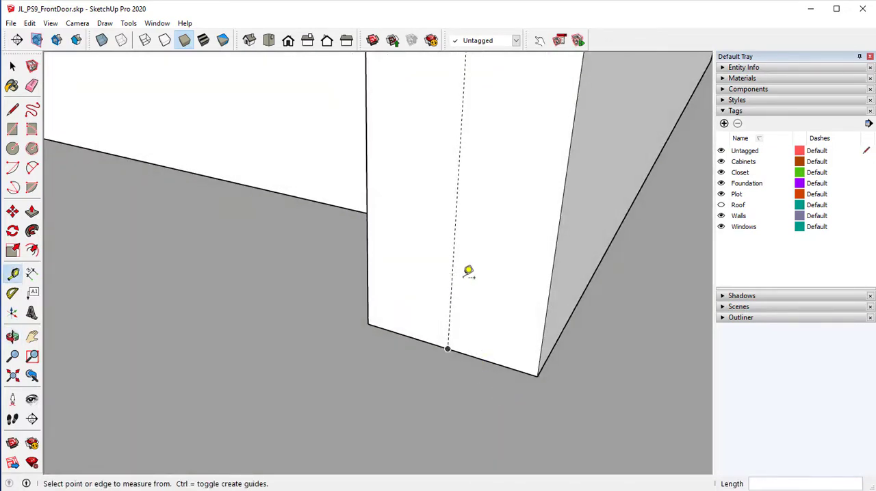
# Orbit the view down to the base of the doorway wall.
pyautogui.moveTo(452, 275); pyautogui.dragTo(485, 287)
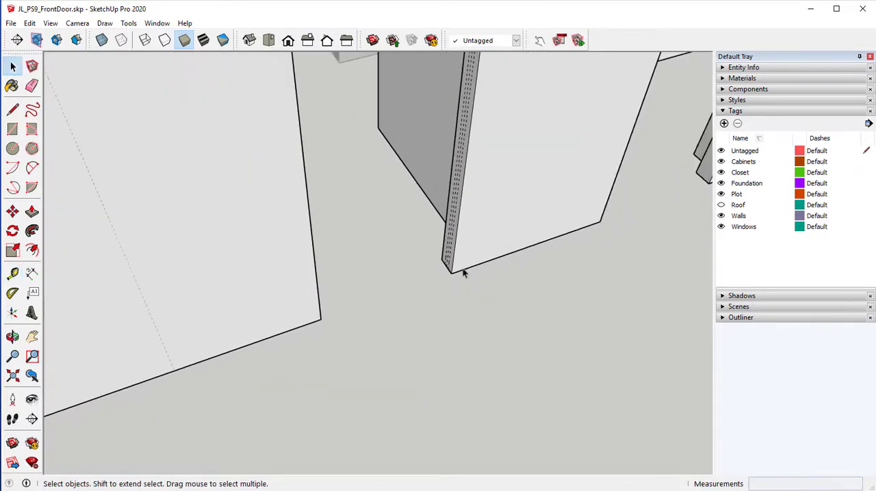
pyautogui.moveTo(419, 323)
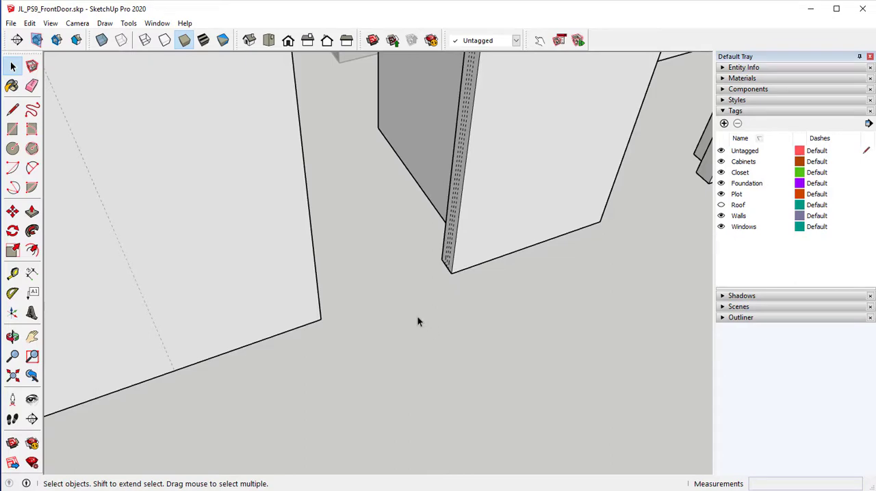
pyautogui.moveTo(417, 311)
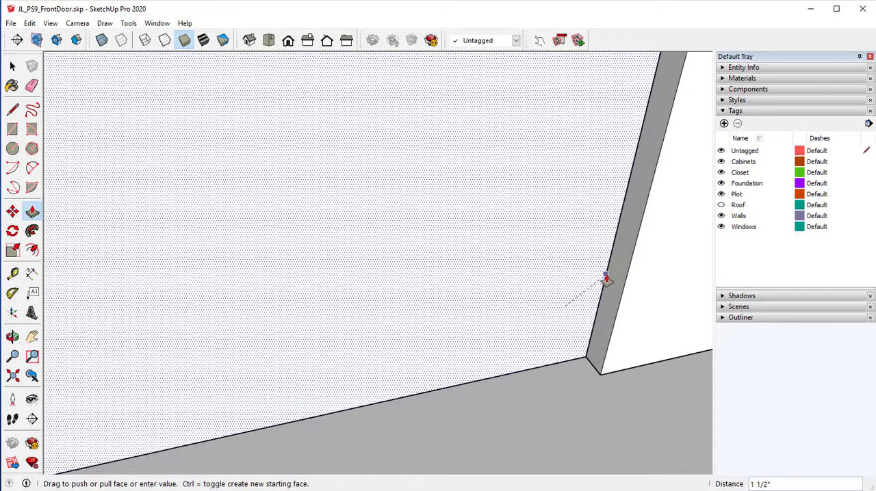
pyautogui.moveTo(605, 278)
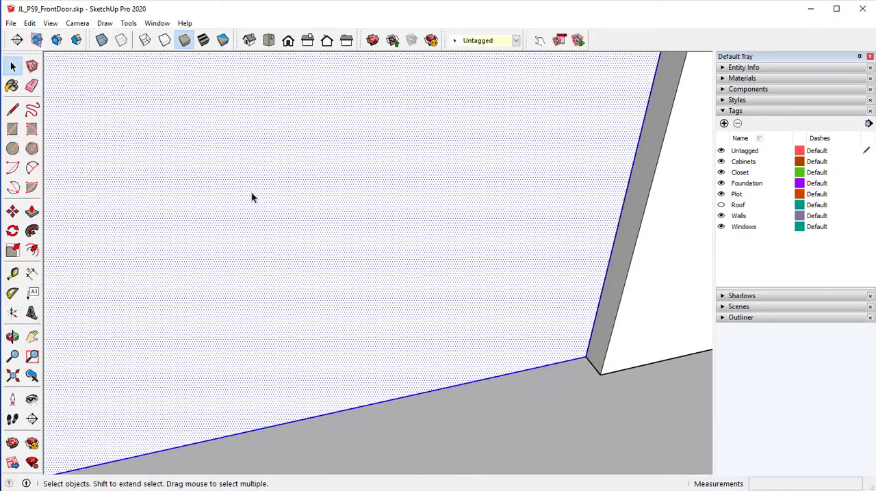
# Turn the selected 1 1/2" door slab into a component named PocketDoor.
pyautogui.rightClick(253, 199)
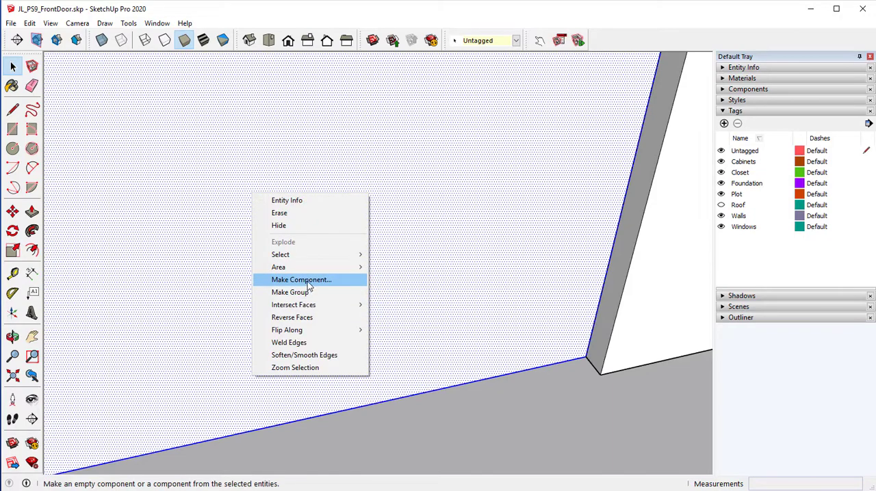
pyautogui.click(300, 280)
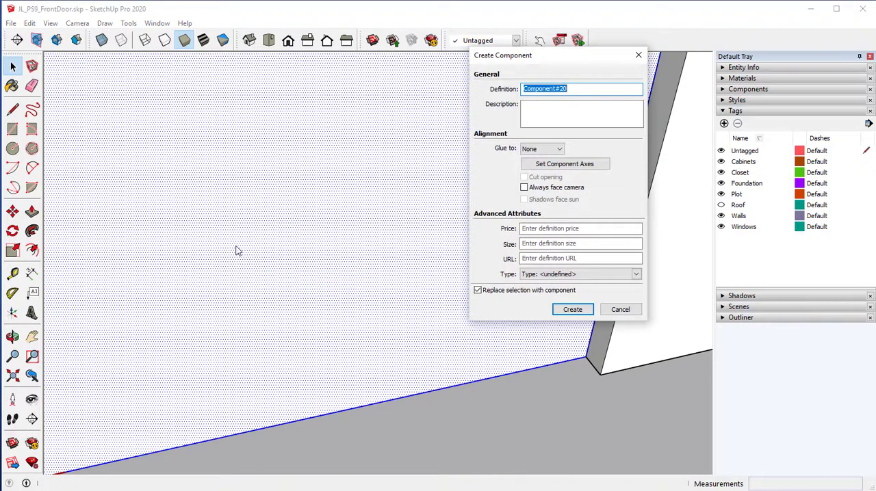
pyautogui.write('PocketDoor')
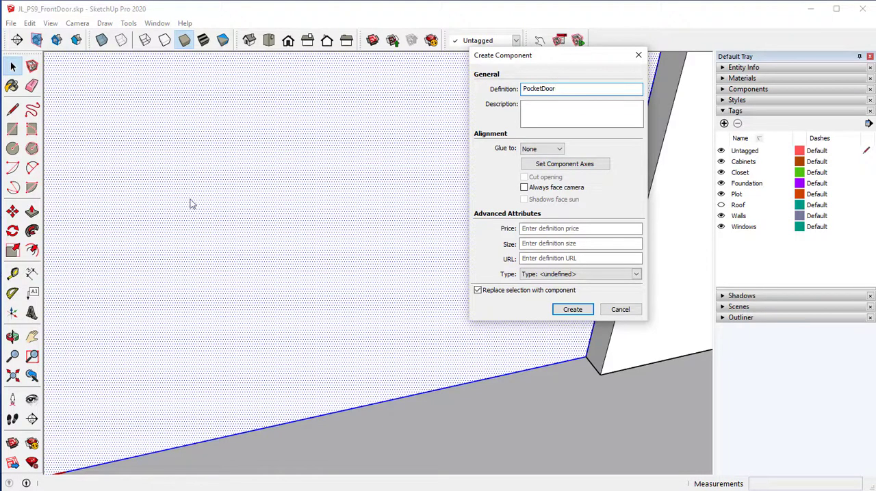
pyautogui.click(572, 309)
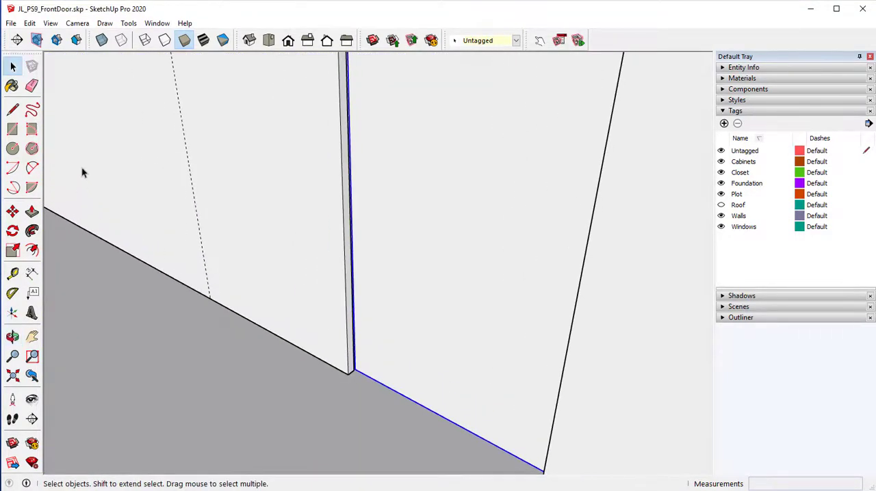
# Erase stray edges and place a guide parallel to the wall base.
pyautogui.click(30, 86)
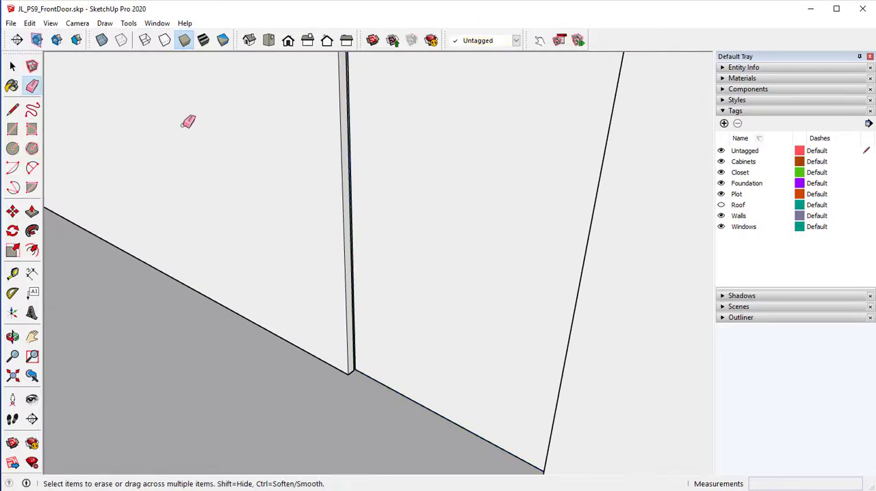
pyautogui.moveTo(292, 290)
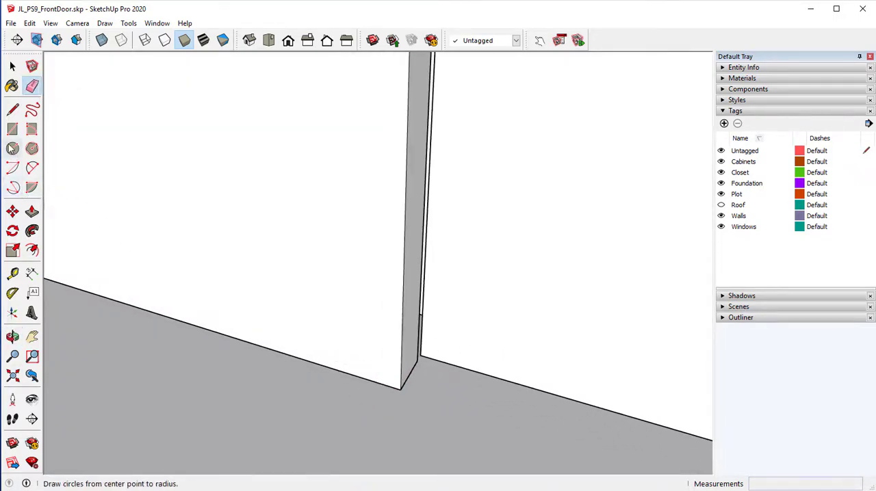
pyautogui.click(11, 276)
pyautogui.write('3.5')
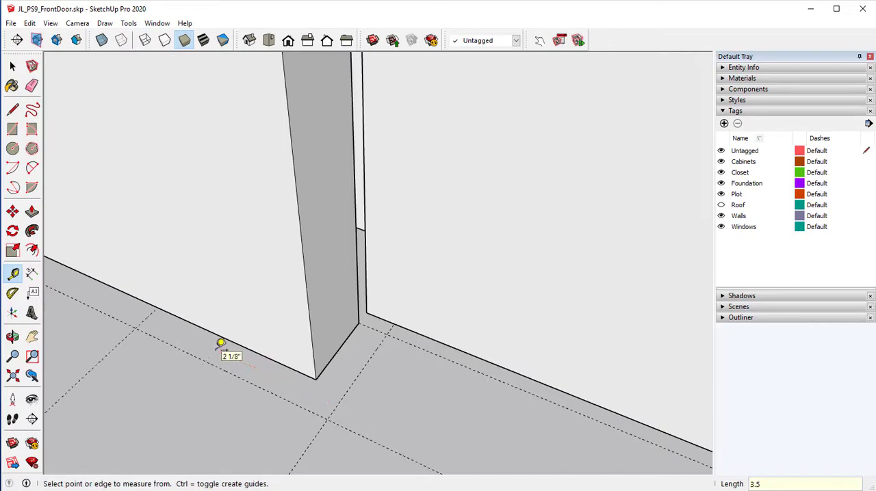
pyautogui.click(13, 146)
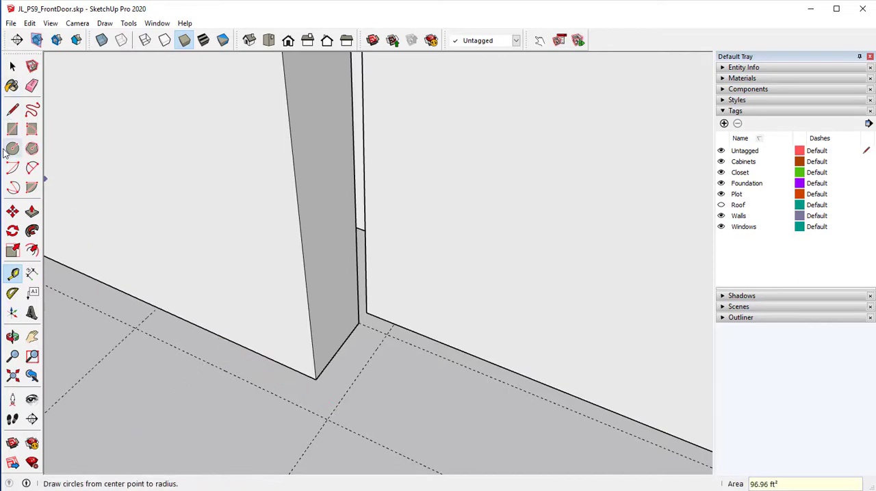
# Draw trim footprint rectangles on the floor and erase a leftover edge.
pyautogui.click(14, 130)
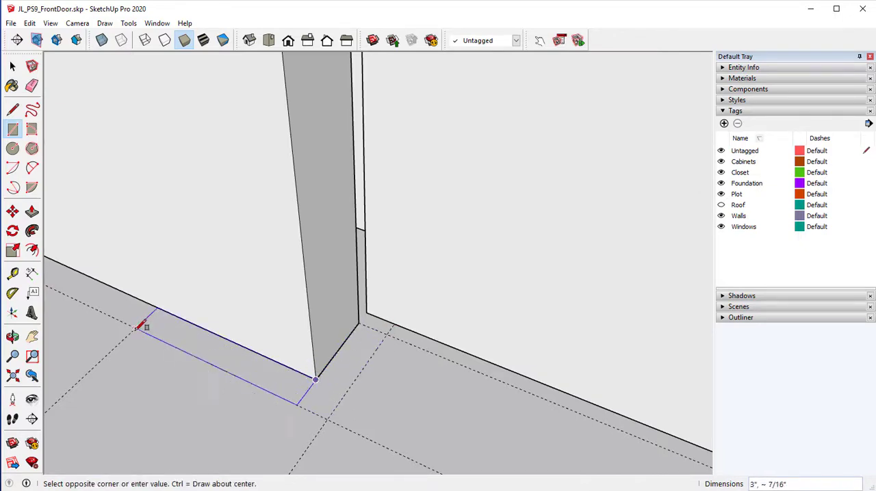
pyautogui.click(314, 379)
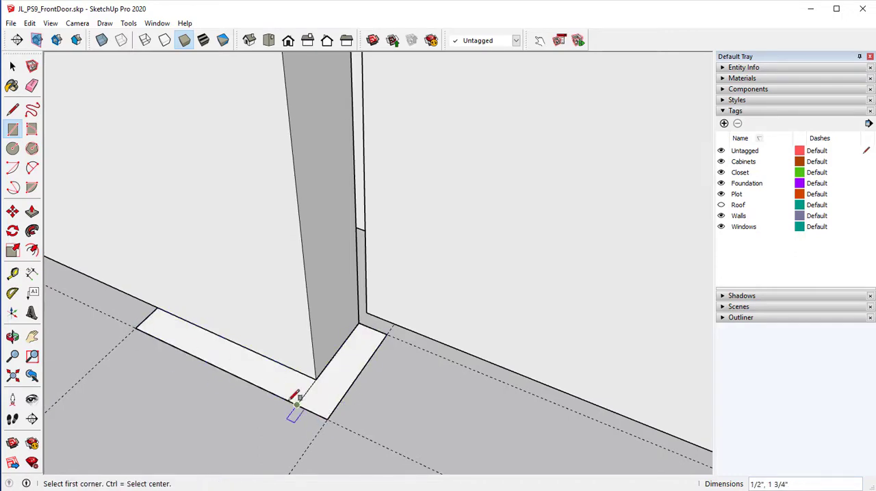
pyautogui.click(32, 85)
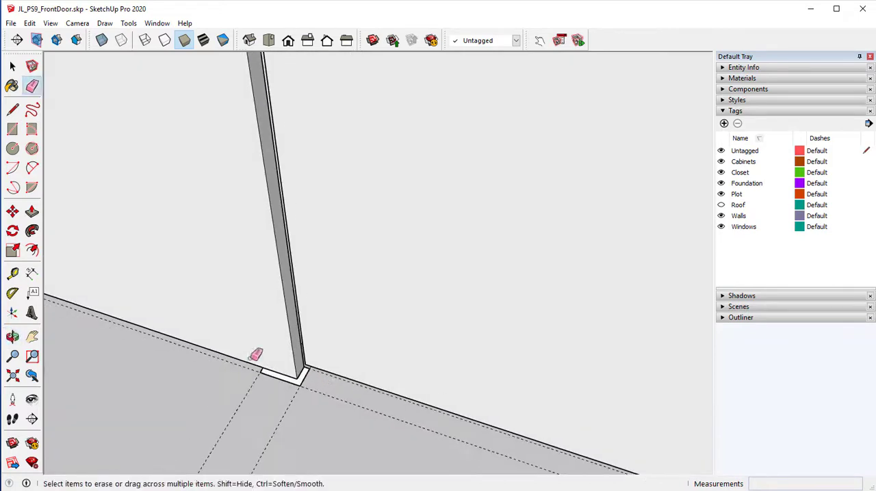
pyautogui.click(9, 110)
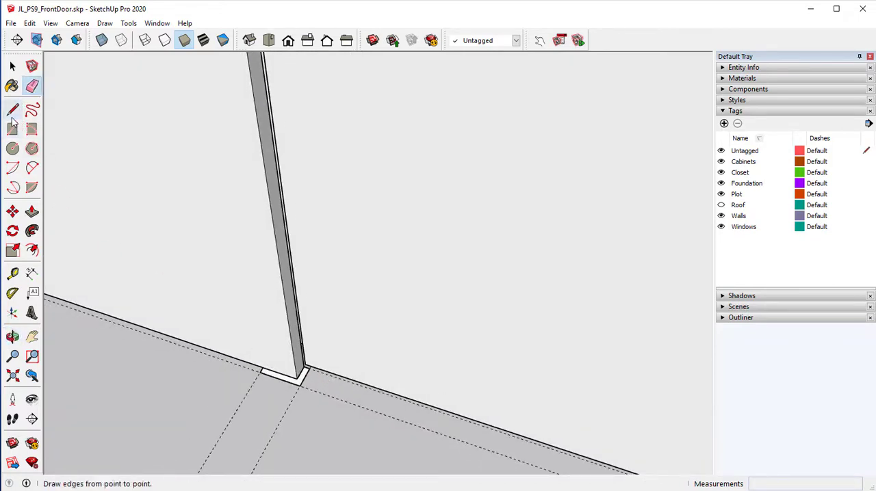
pyautogui.click(9, 110)
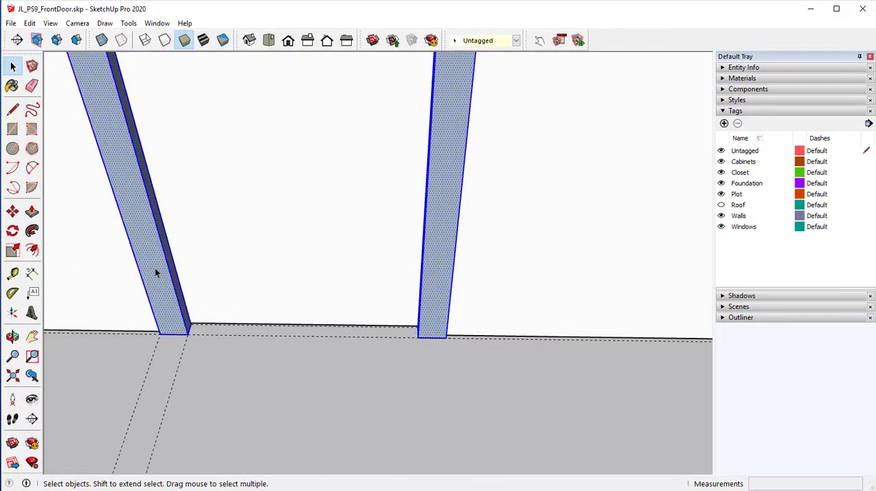
# Combine the selected pocket-door trim strips into a component named PocketTrim.
pyautogui.rightClick(155, 274)
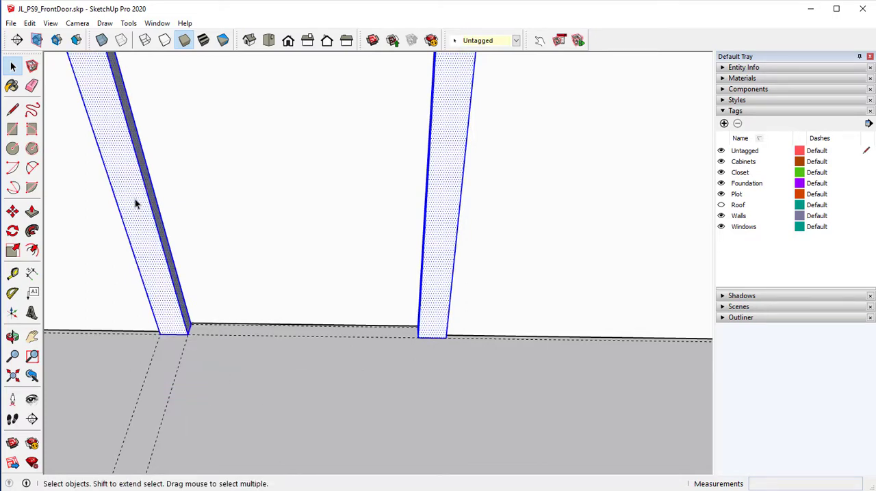
pyautogui.rightClick(135, 204)
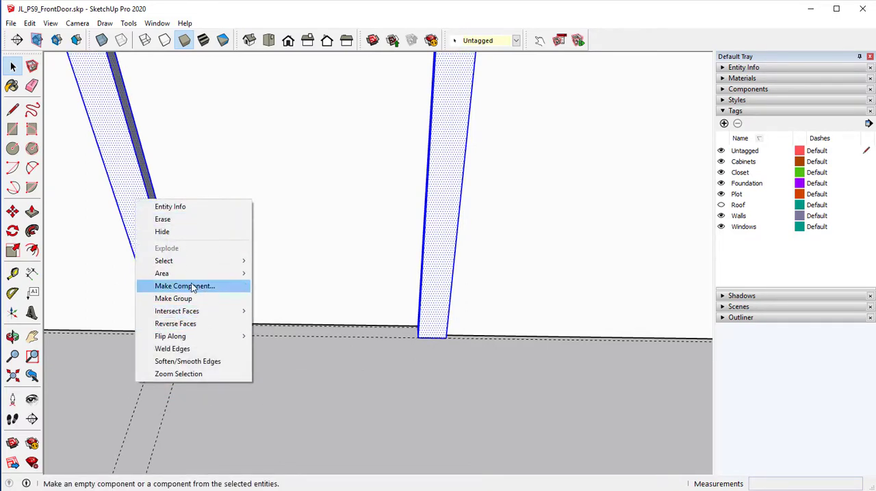
pyautogui.click(184, 286)
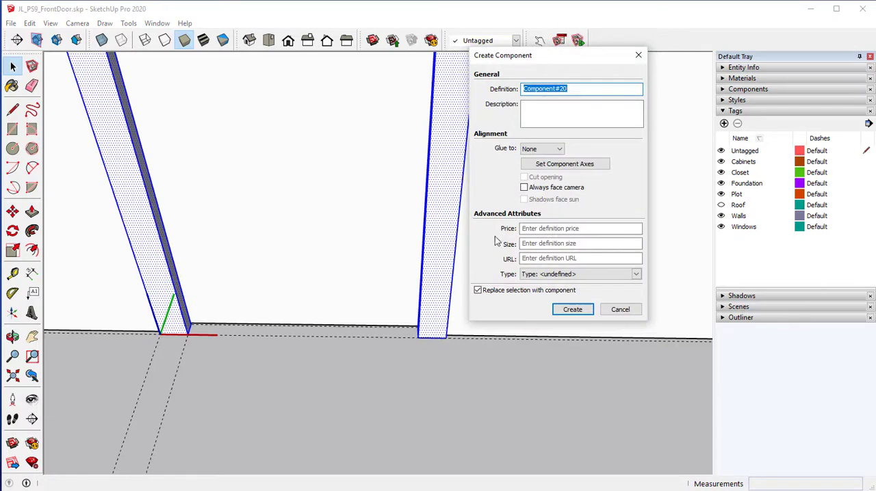
pyautogui.write('Pocke')
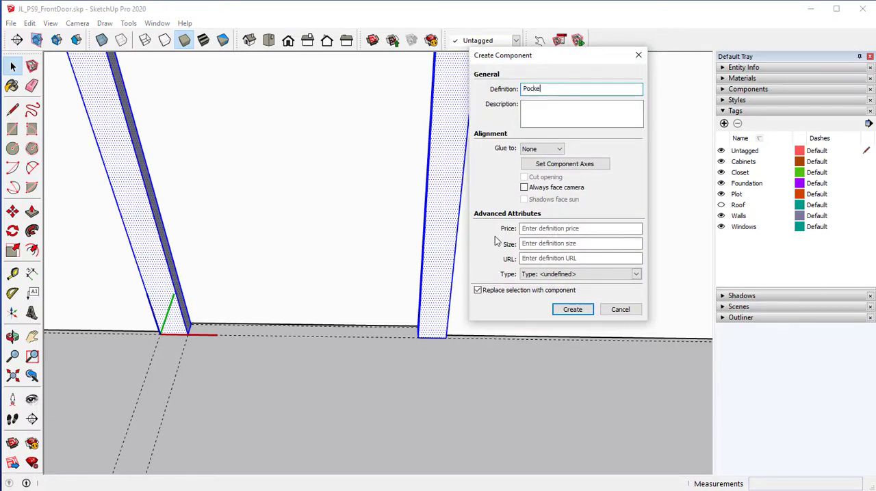
pyautogui.write('tTrim')
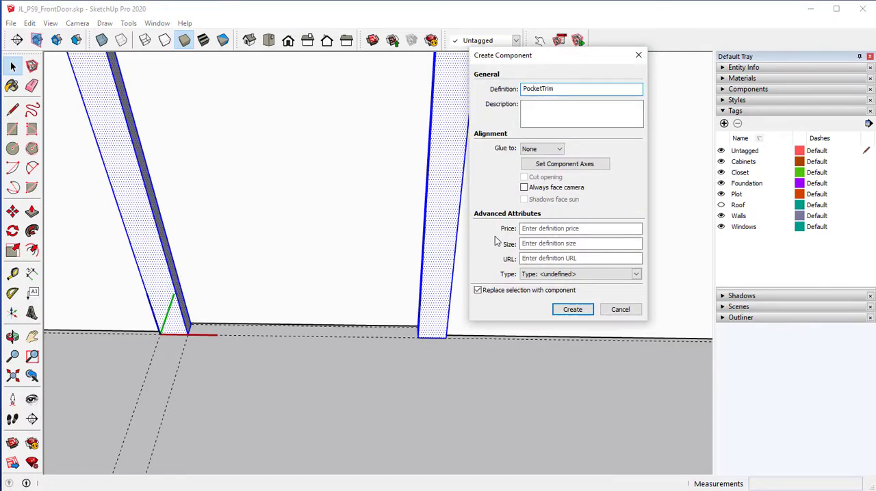
pyautogui.click(572, 309)
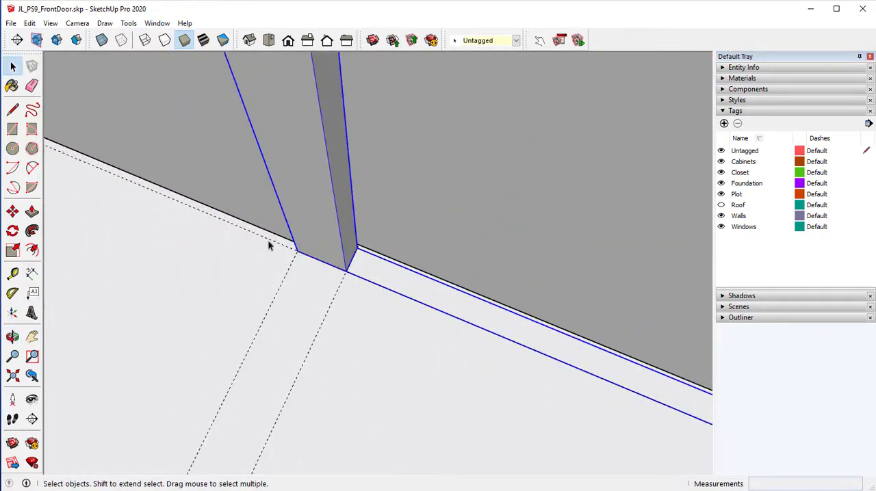
pyautogui.click(12, 212)
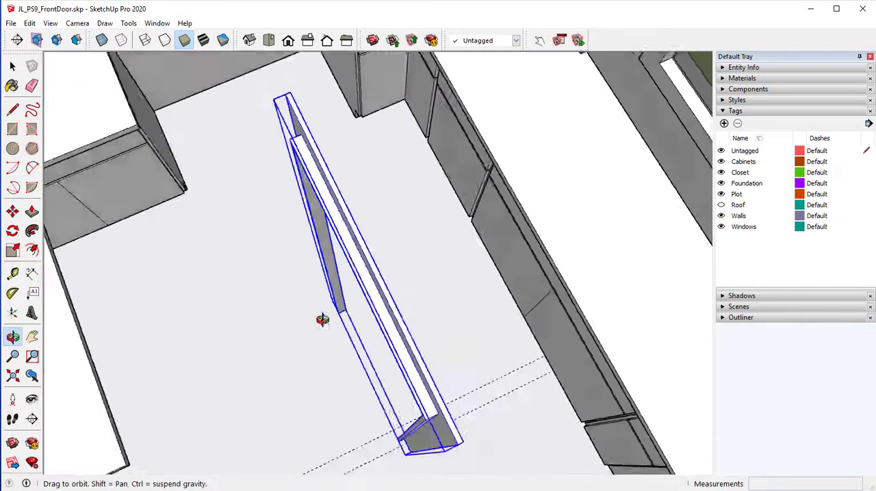
pyautogui.moveTo(322, 319); pyautogui.dragTo(377, 254)
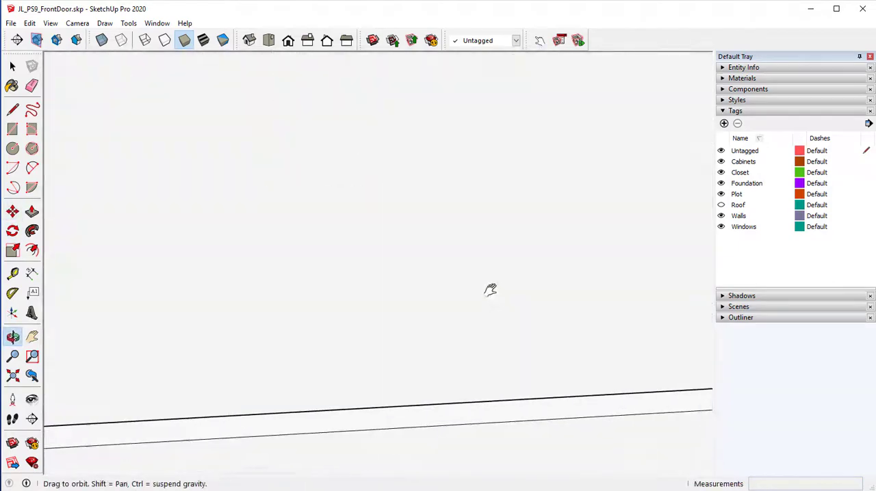
pyautogui.moveTo(490, 288); pyautogui.dragTo(496, 203)
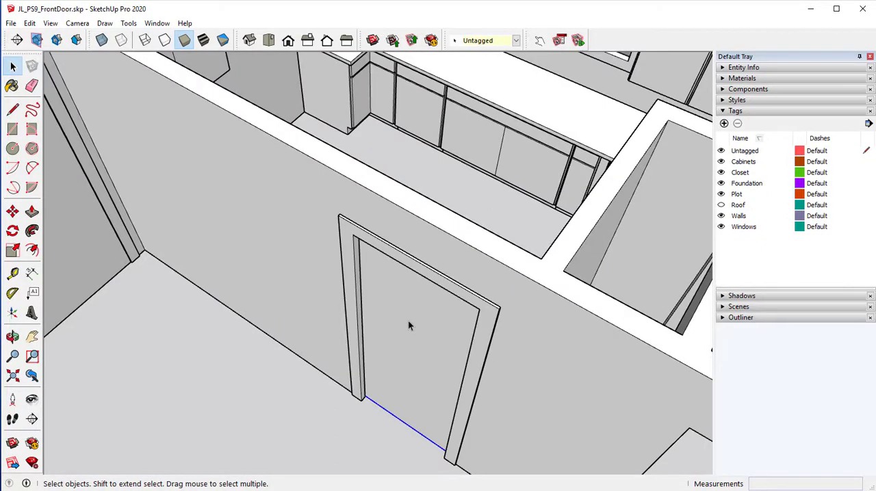
# Look down into the wall and hide the pocket door panel.
pyautogui.moveTo(411, 326); pyautogui.dragTo(78, 315)
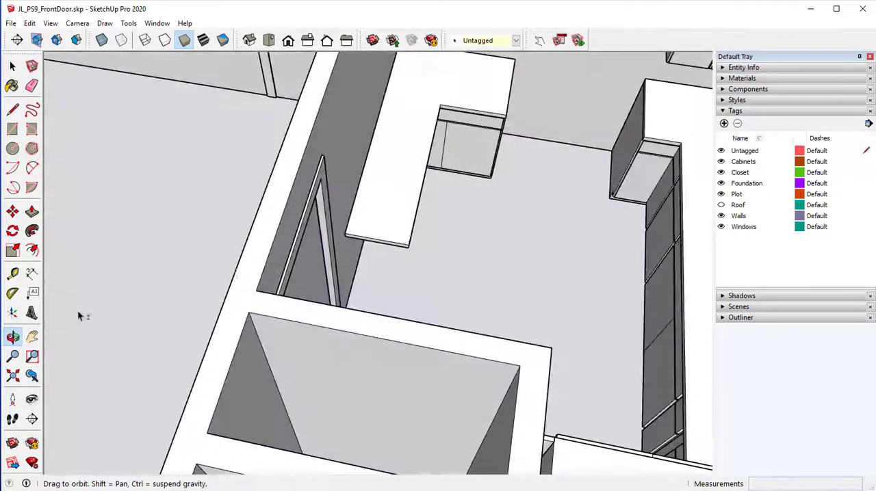
pyautogui.rightClick(318, 206)
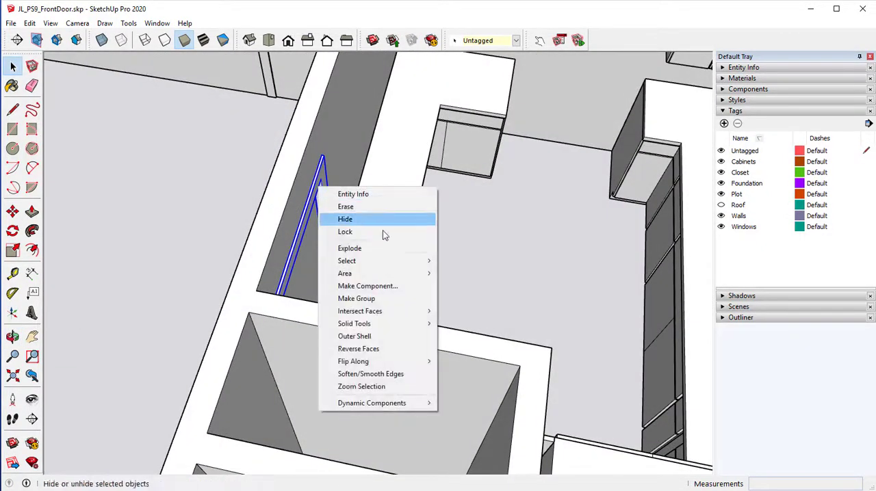
pyautogui.click(345, 219)
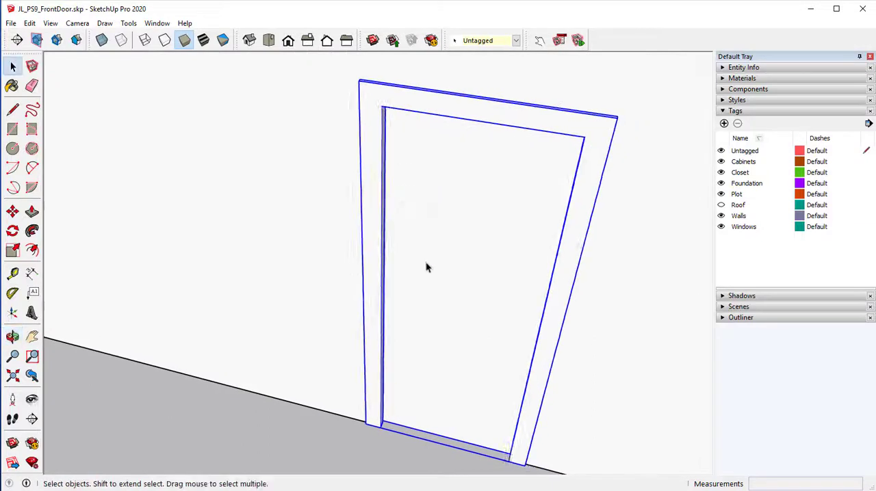
pyautogui.rightClick(428, 268)
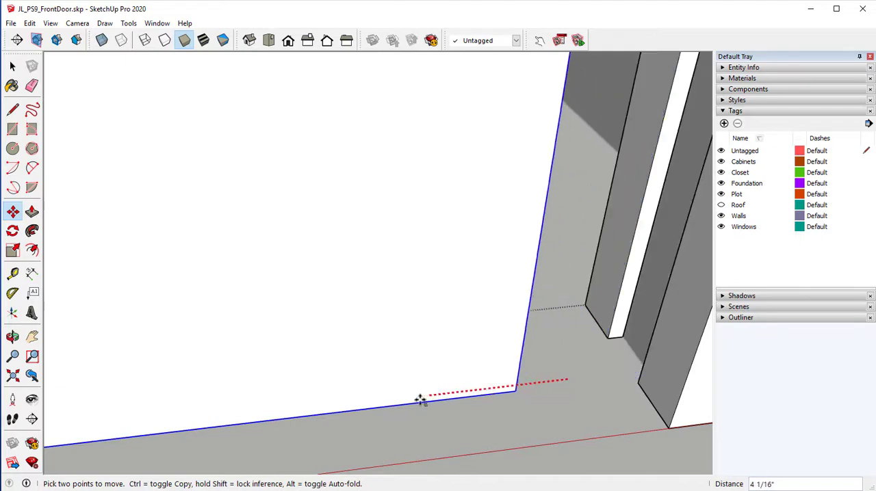
# Move the door trim about 4 1/16" onto the opening edges.
pyautogui.moveTo(421, 400); pyautogui.dragTo(243, 410)
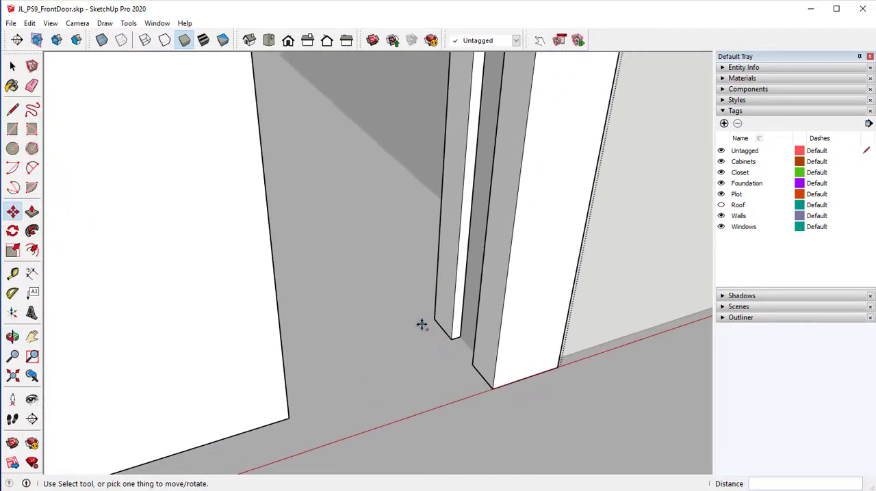
pyautogui.moveTo(421, 325); pyautogui.dragTo(559, 377)
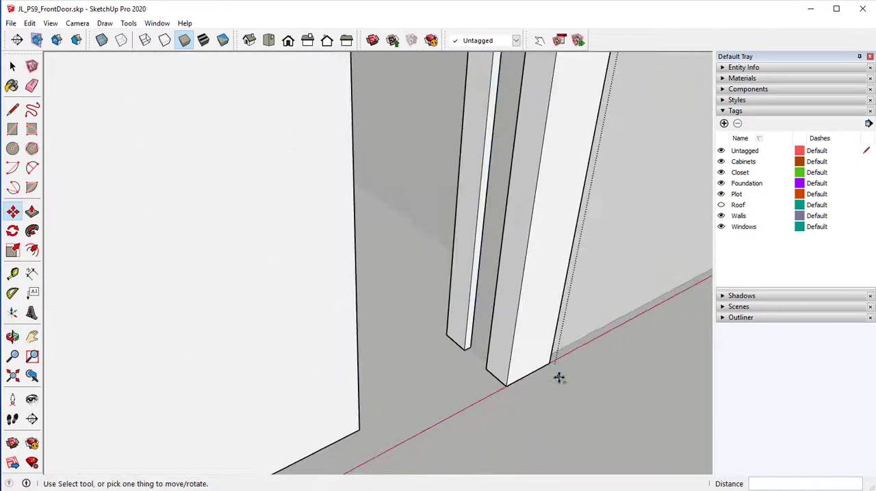
pyautogui.moveTo(558, 377); pyautogui.dragTo(398, 389)
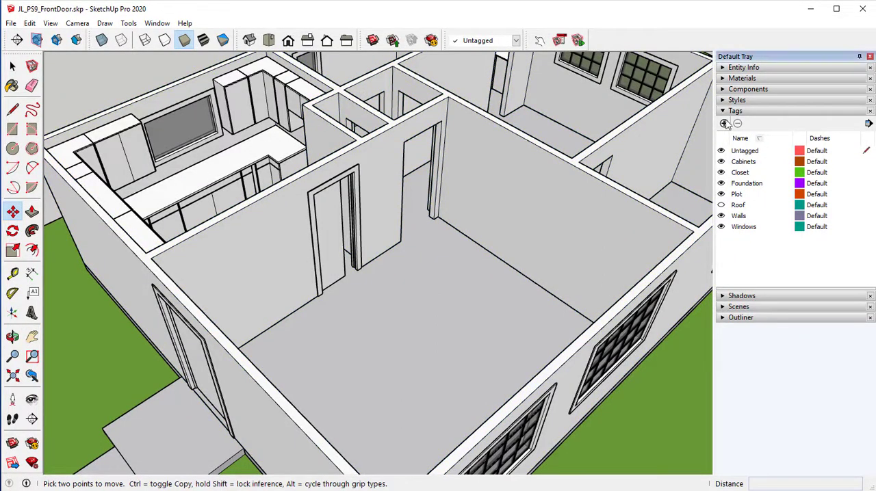
# Add a new Doors tag with an olive colour.
pyautogui.click(723, 123)
pyautogui.write('Doors')
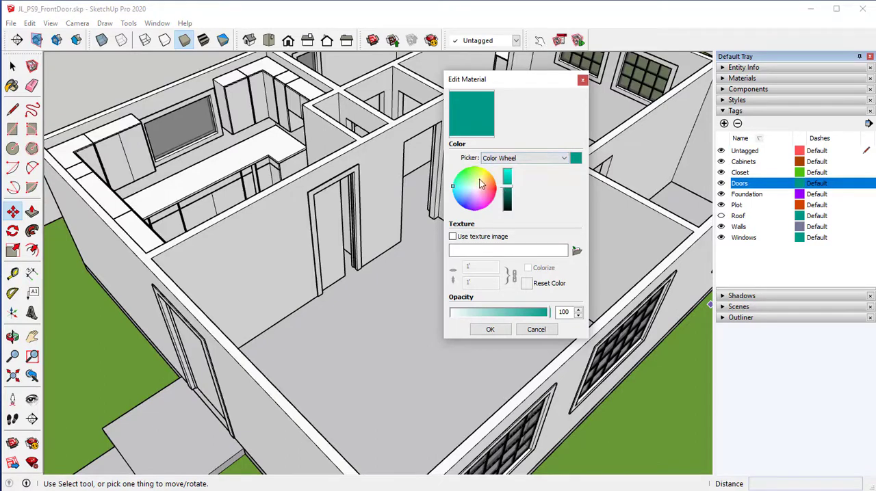
pyautogui.click(476, 179)
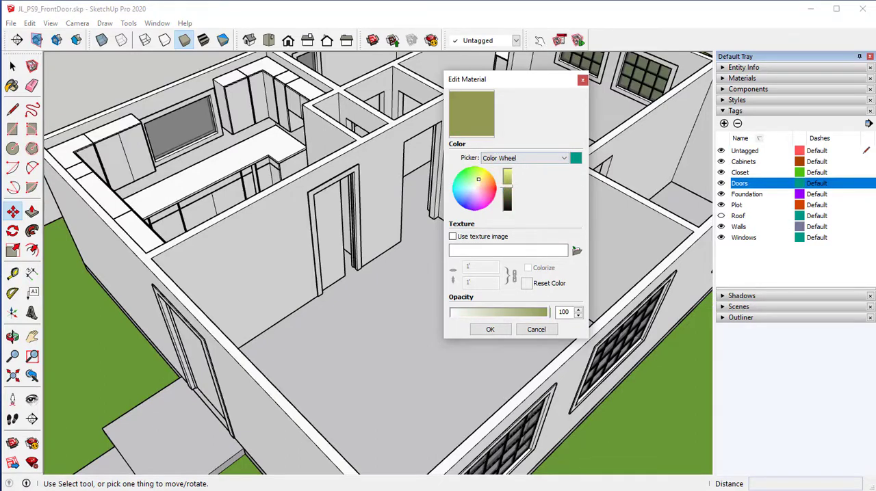
pyautogui.click(490, 329)
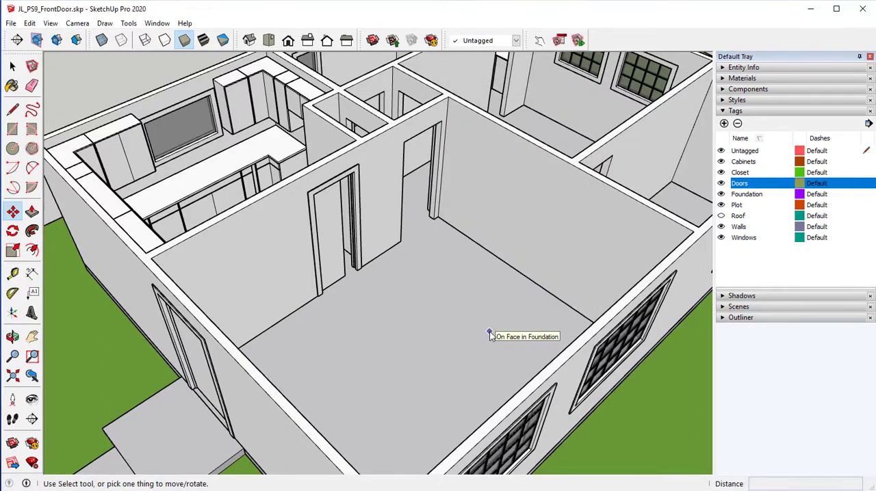
# Change the Windows tag colour to green.
pyautogui.click(743, 237)
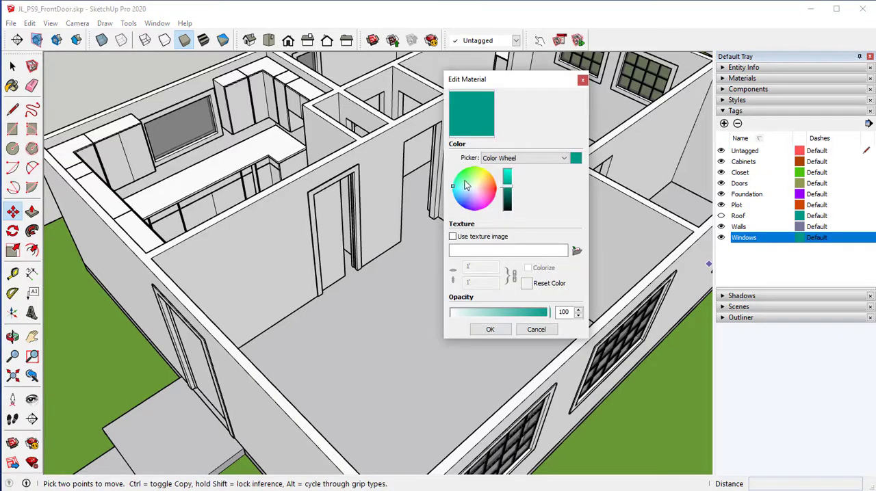
pyautogui.click(469, 176)
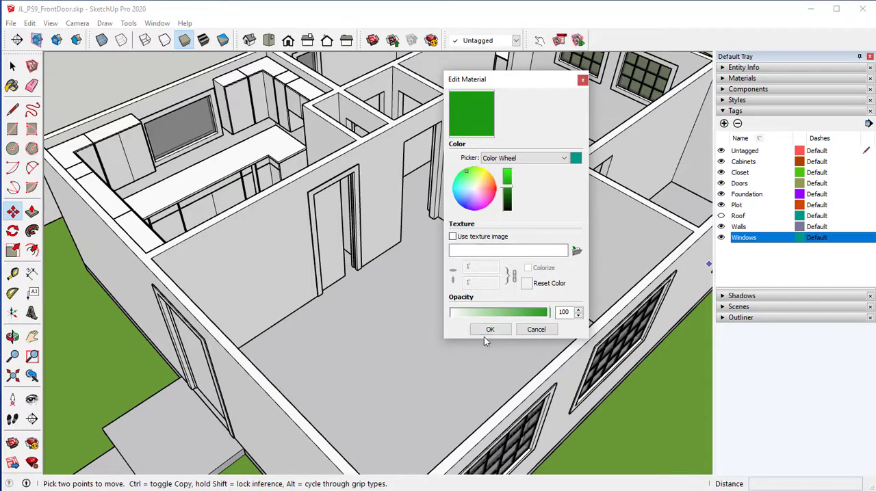
pyautogui.click(490, 329)
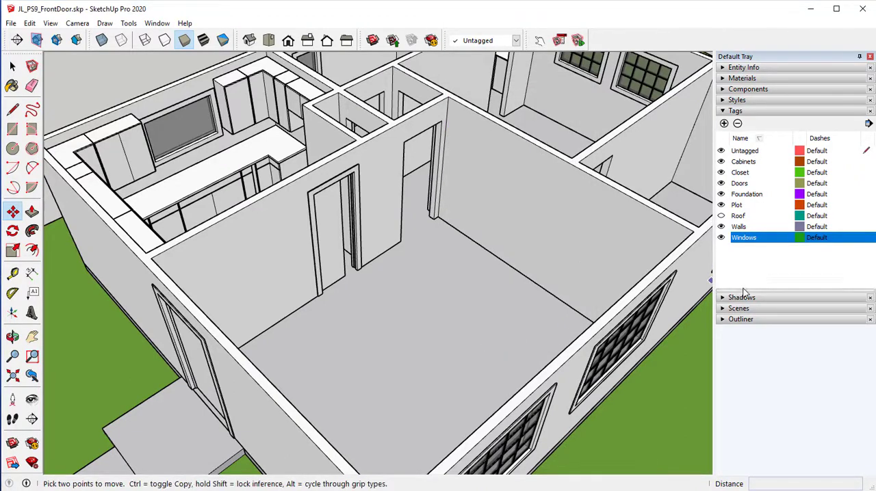
pyautogui.click(747, 251)
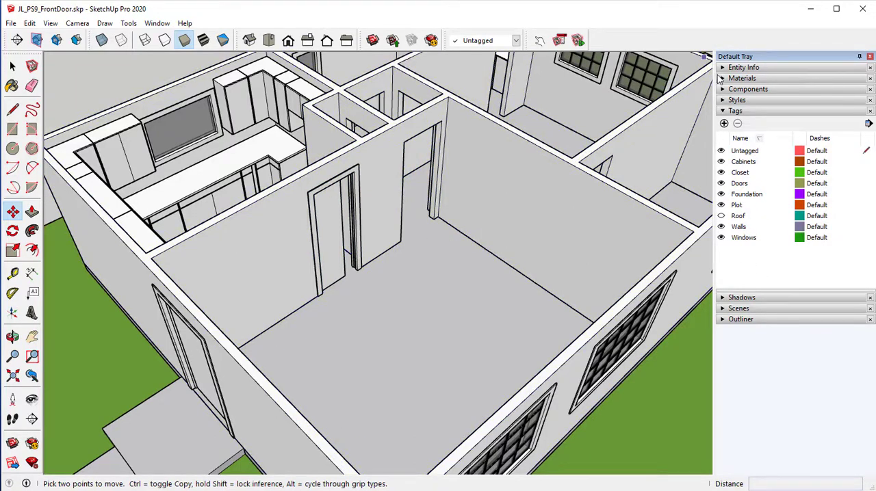
# Put the pocket door and front door groups on the Doors tag in Entity Info.
pyautogui.click(743, 67)
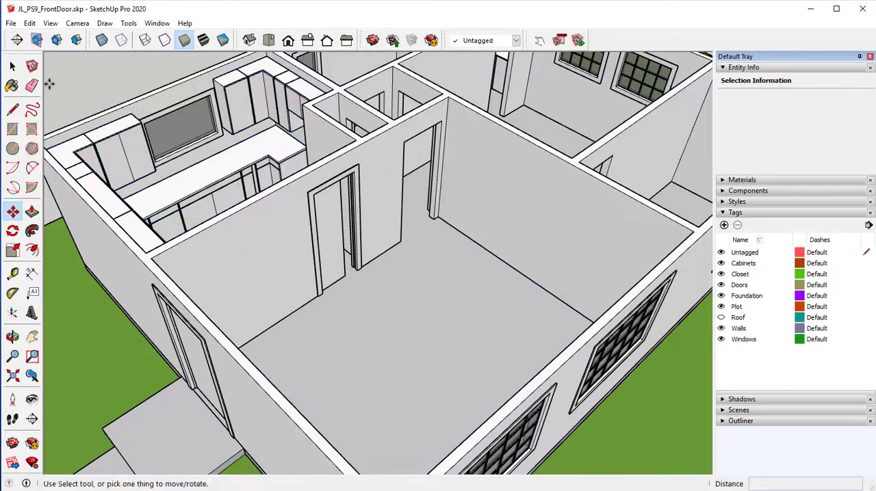
pyautogui.click(331, 226)
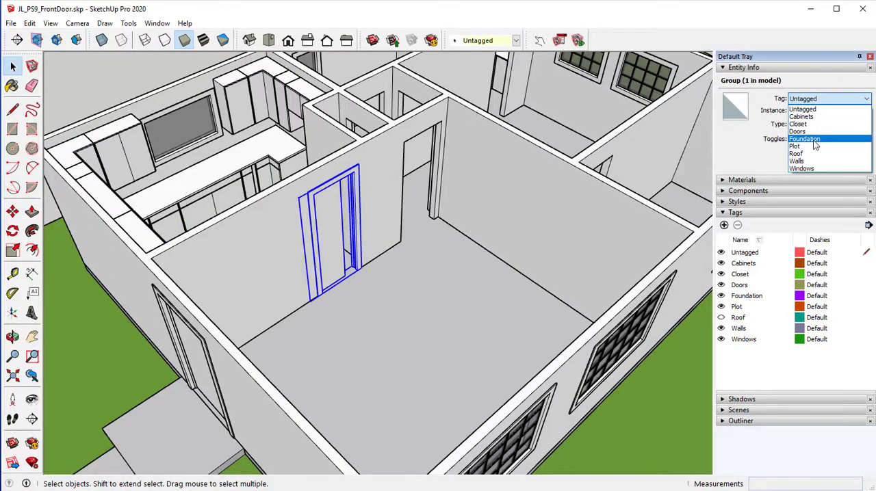
pyautogui.click(797, 131)
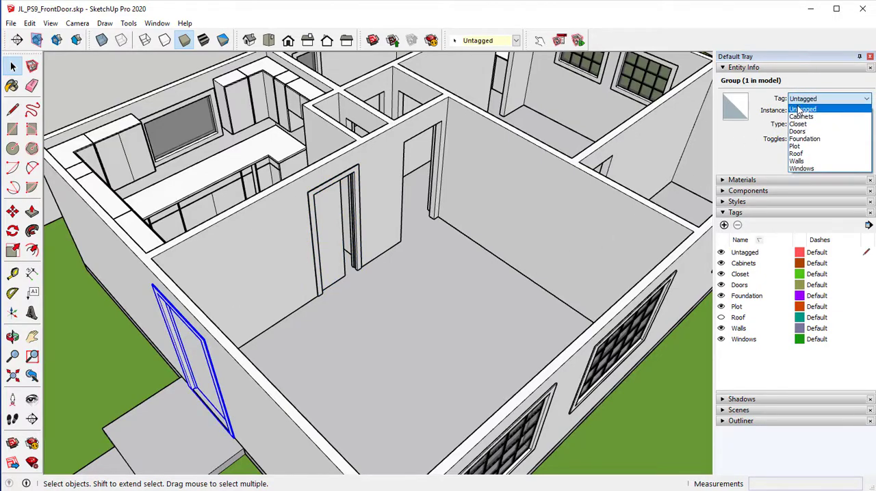
pyautogui.click(798, 130)
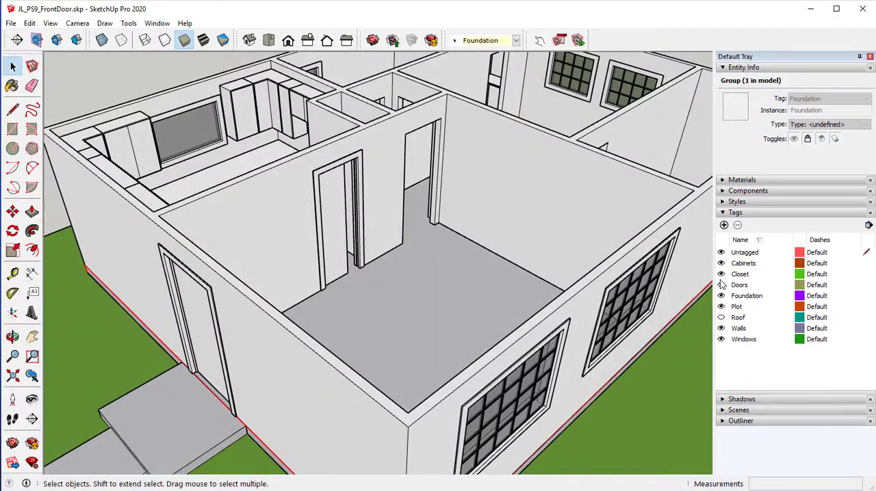
pyautogui.click(720, 285)
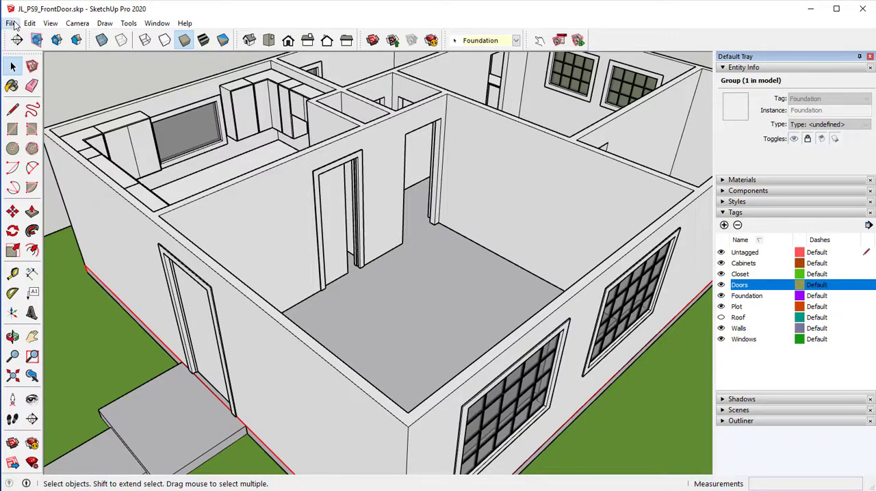
pyautogui.click(11, 25)
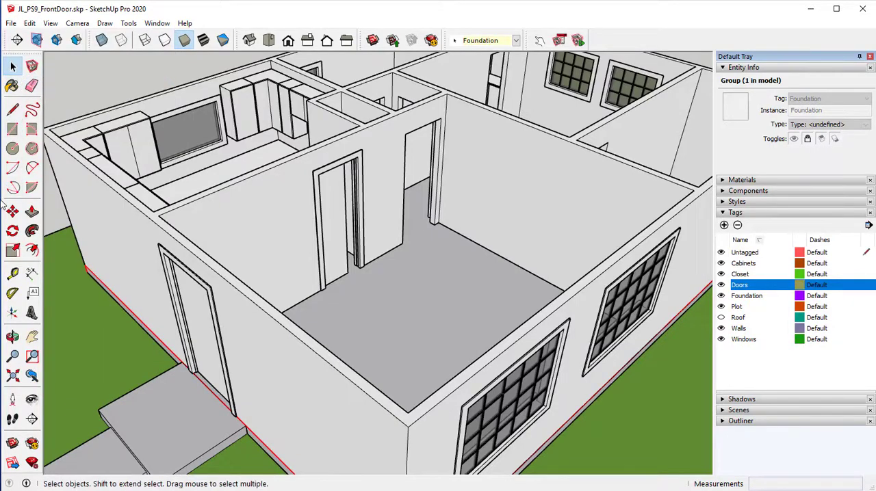
pyautogui.moveTo(15, 167)
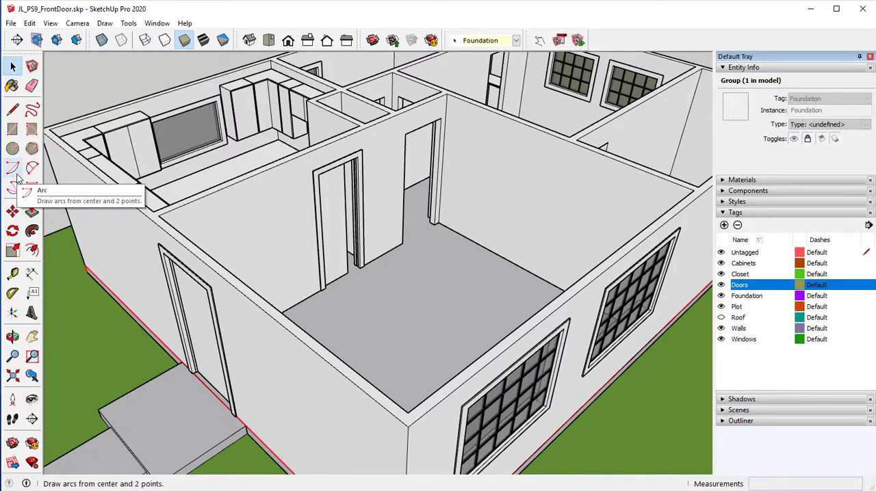